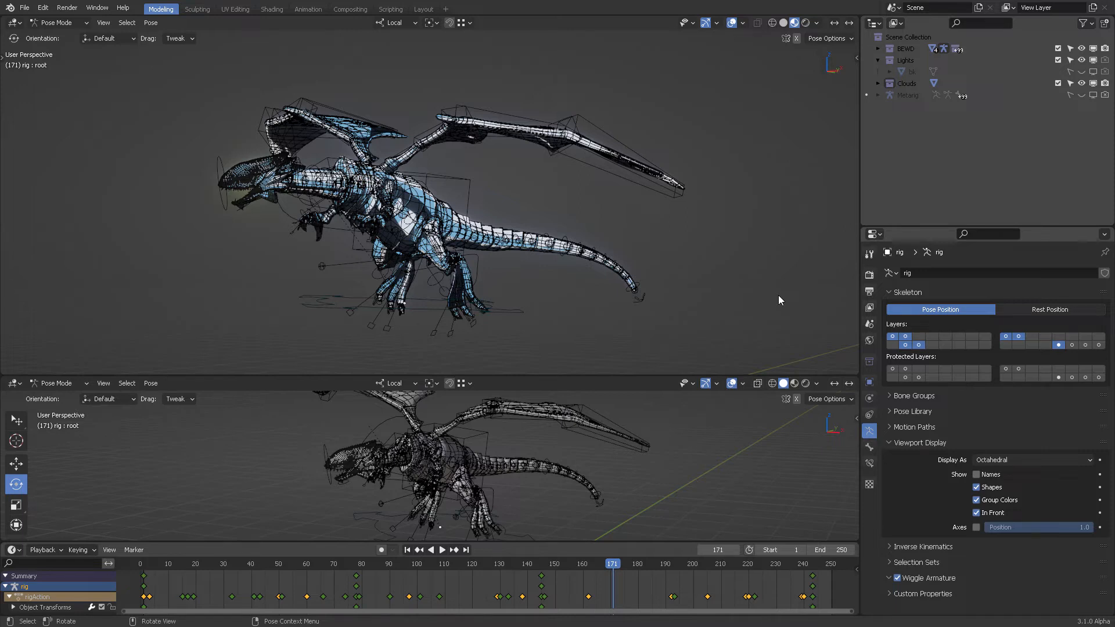
pyautogui.moveTo(742, 242)
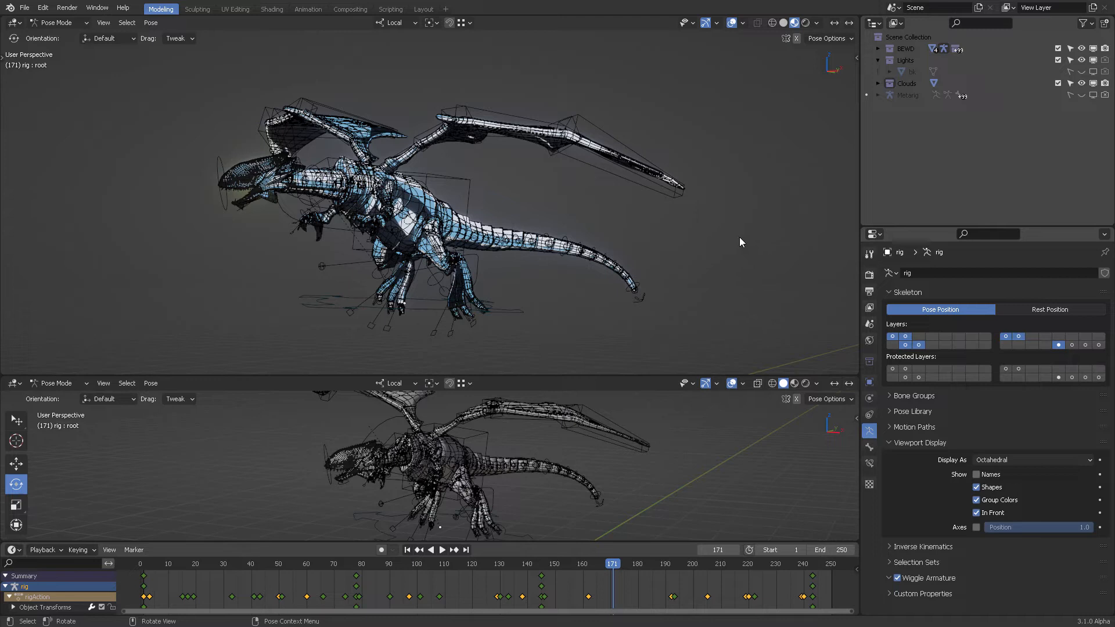
pyautogui.moveTo(517, 208)
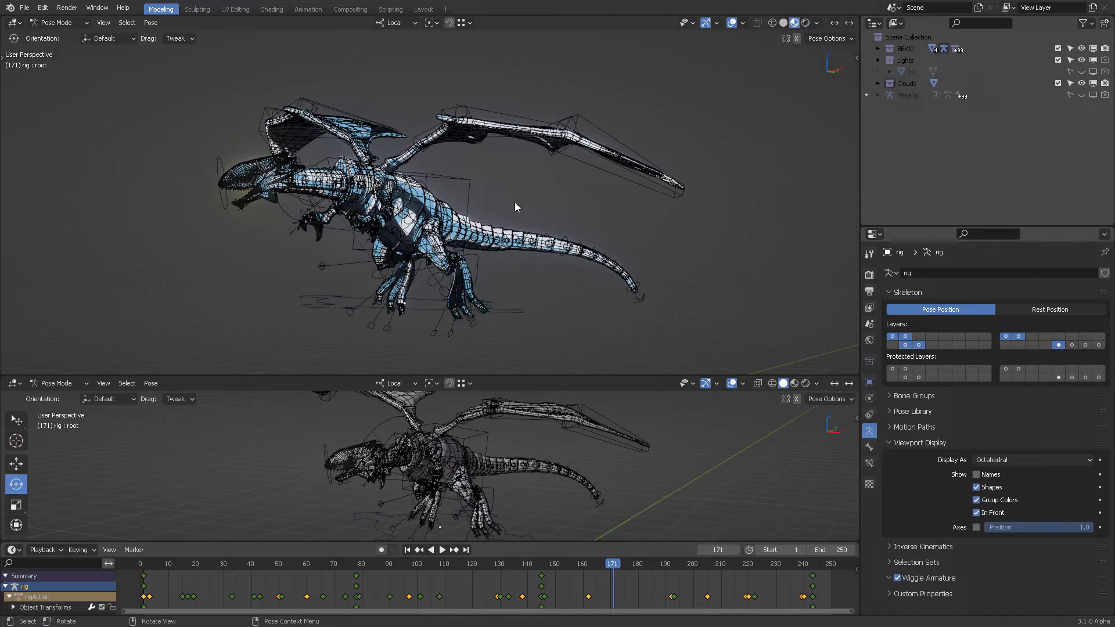
pyautogui.moveTo(468, 163)
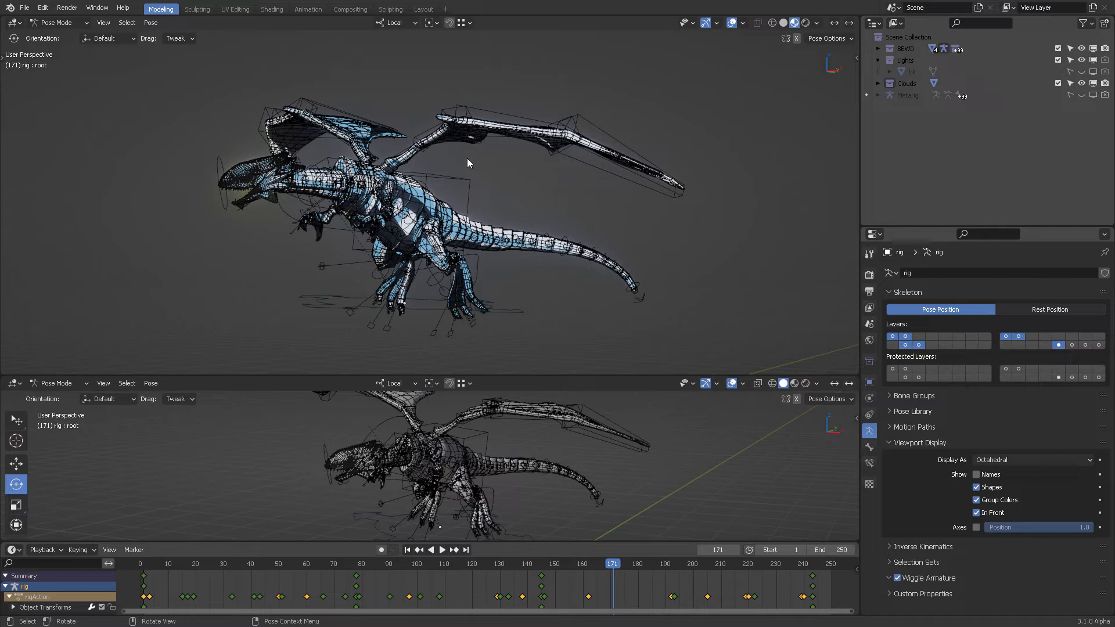
# Zoom in on the dragon, play its flying animation, then return to frame 171.
pyautogui.moveTo(469, 163); pyautogui.dragTo(598, 226)
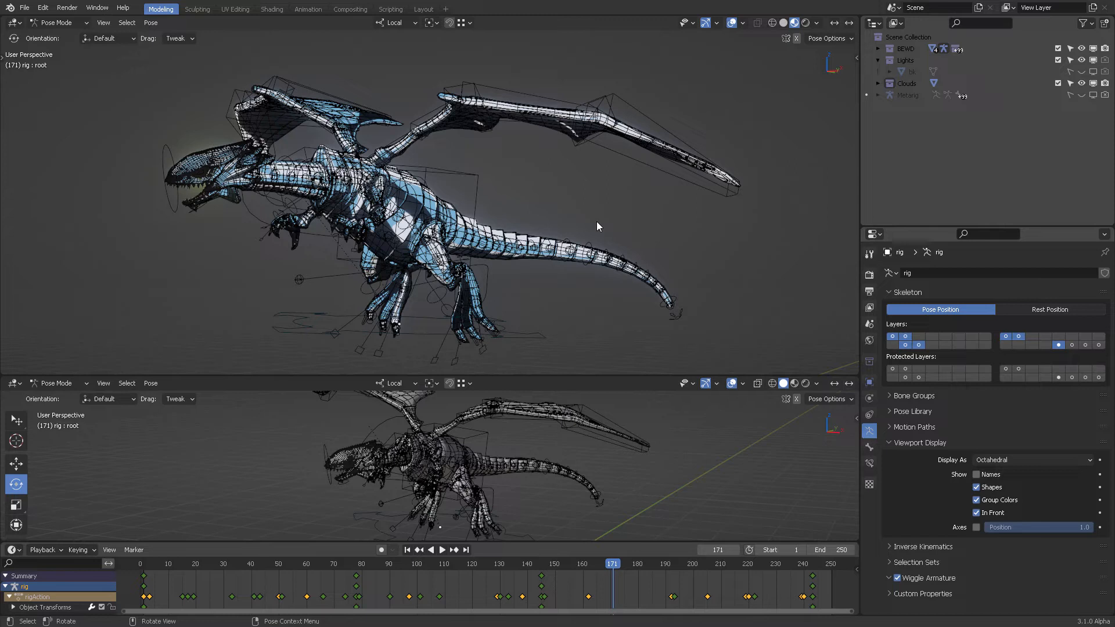
pyautogui.moveTo(633, 515)
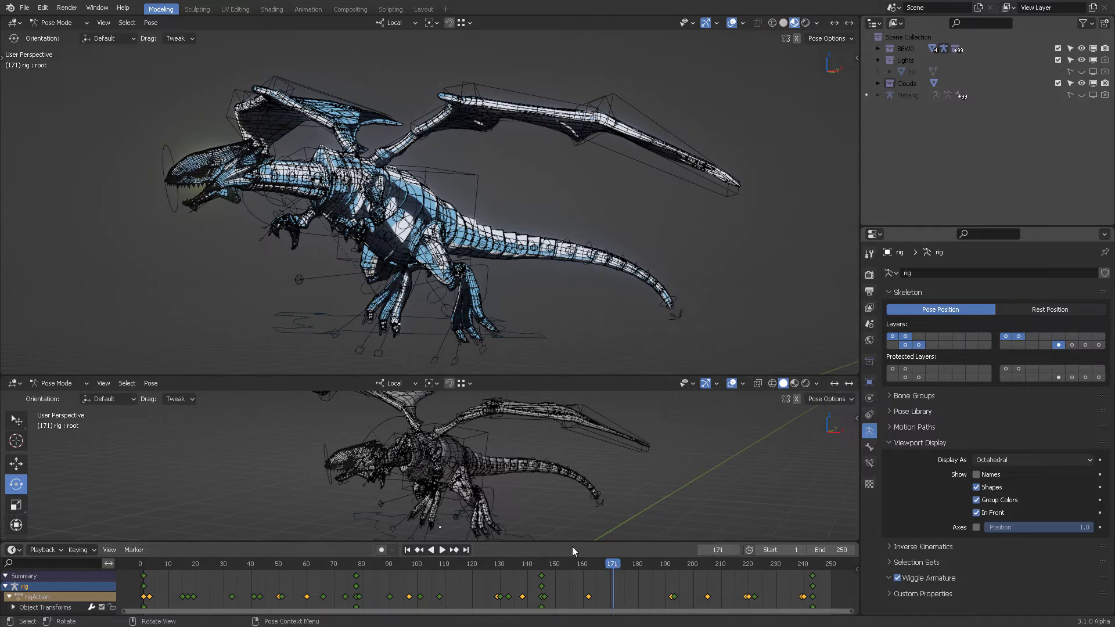
pyautogui.click(443, 550)
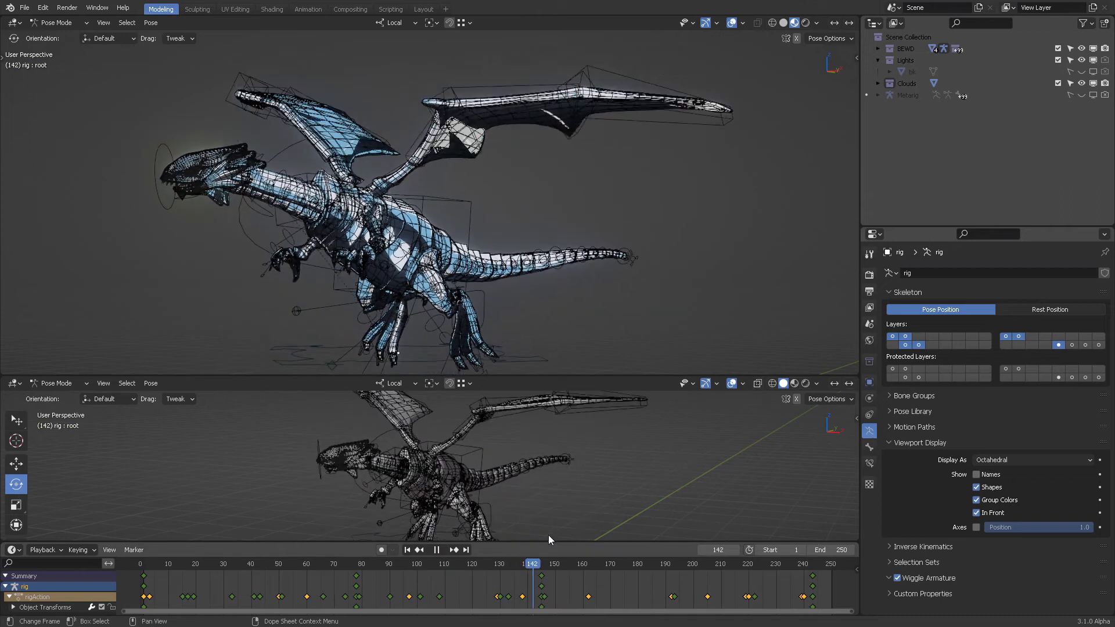
pyautogui.click(655, 563)
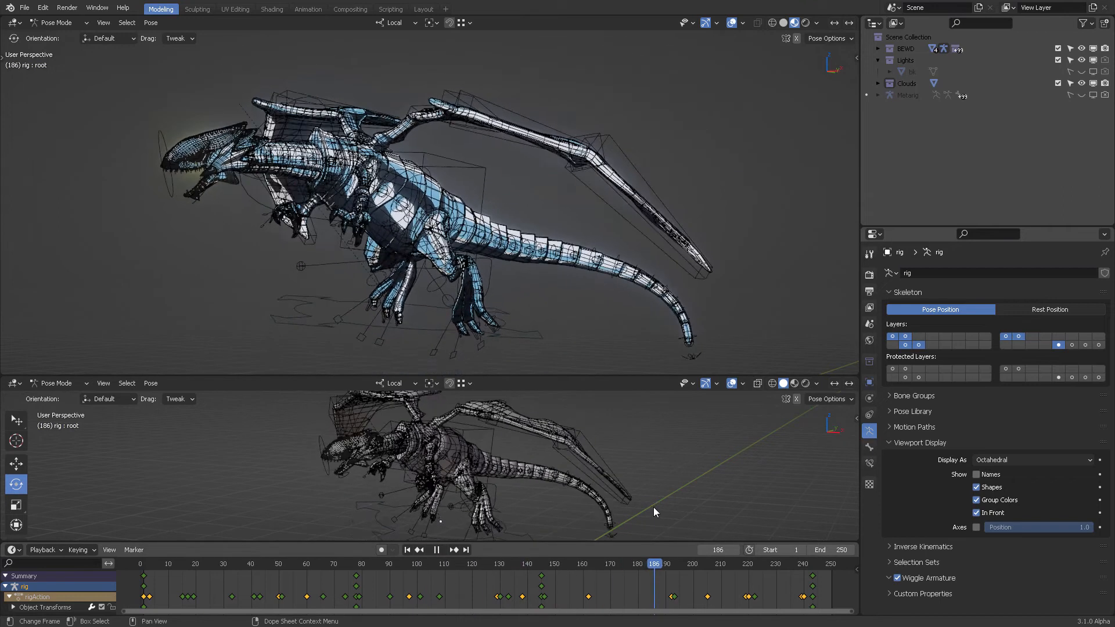
pyautogui.click(575, 580)
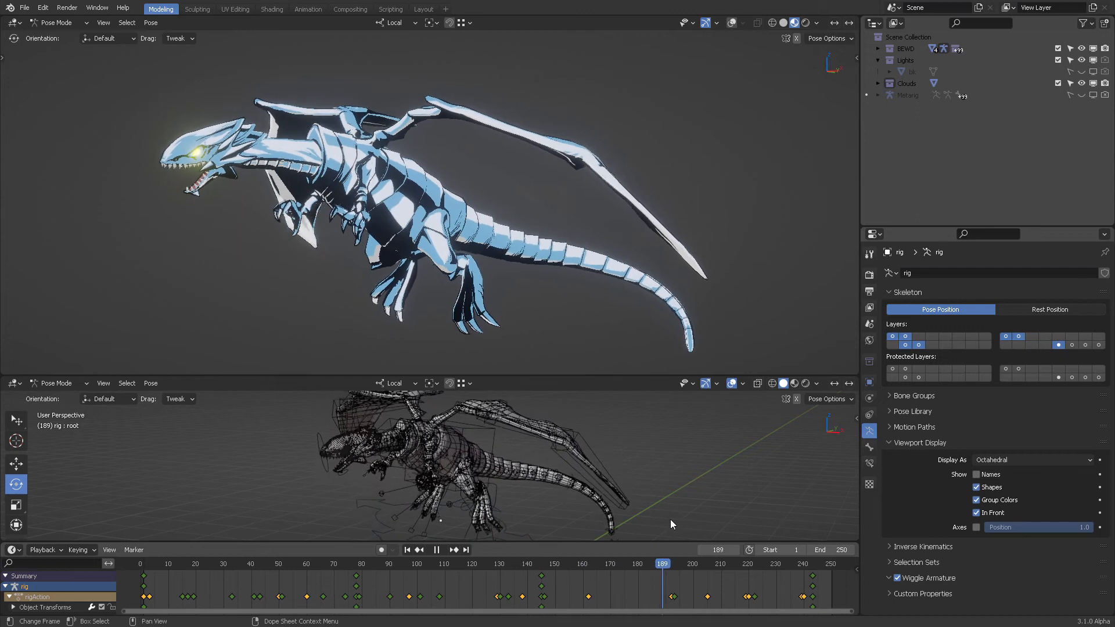
pyautogui.click(759, 579)
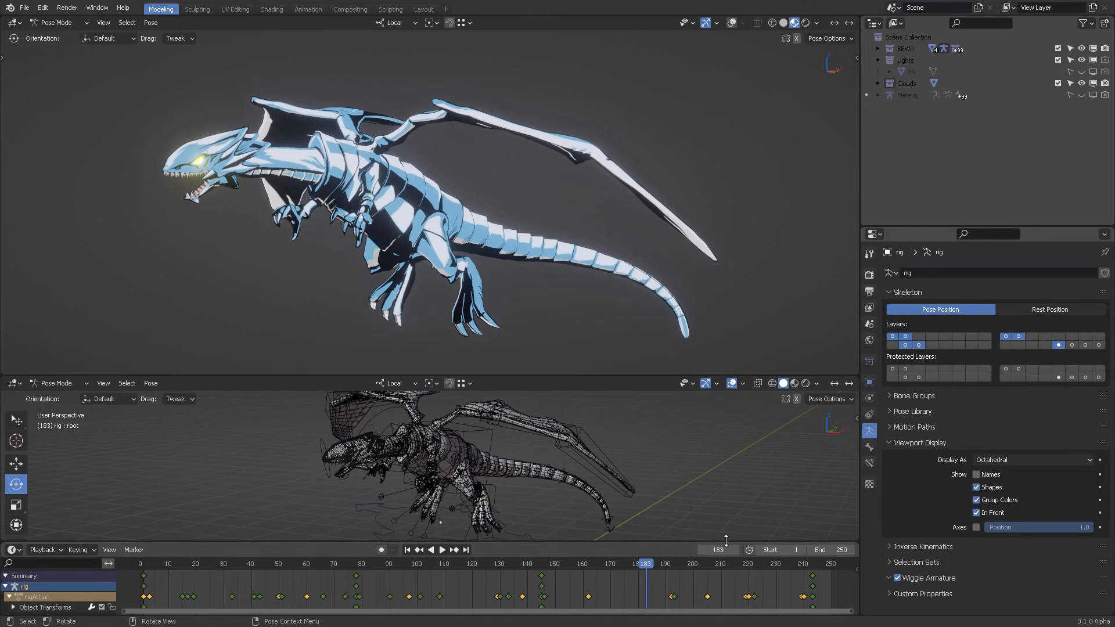
pyautogui.moveTo(643, 562); pyautogui.dragTo(611, 563)
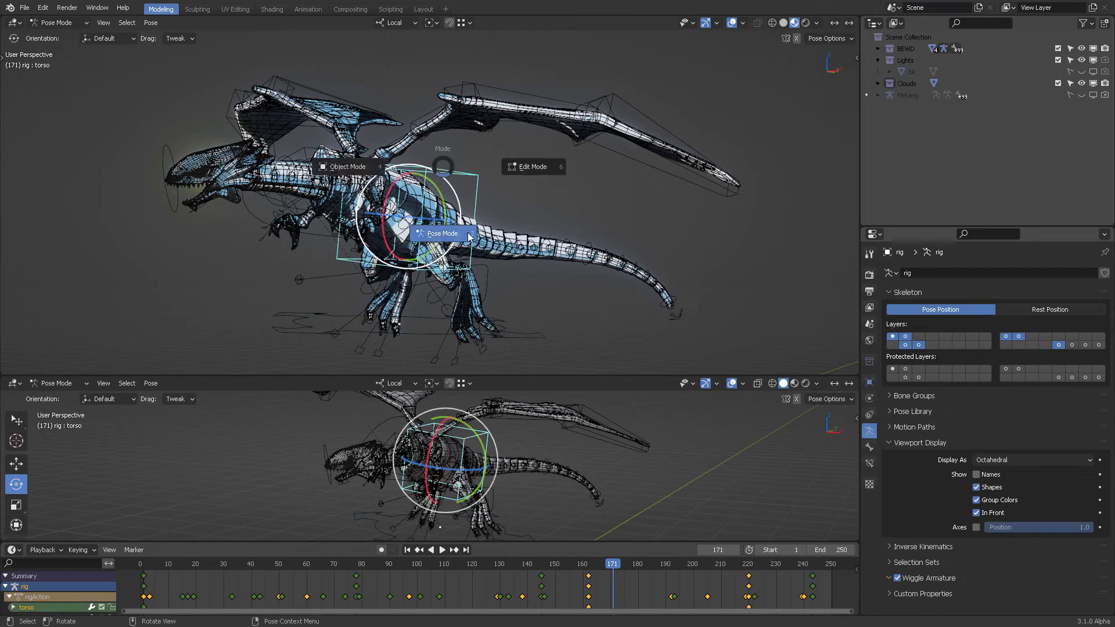
# Leave Pose Mode, reselect the rig, switch to Pose Mode and select all bones.
pyautogui.click(443, 233)
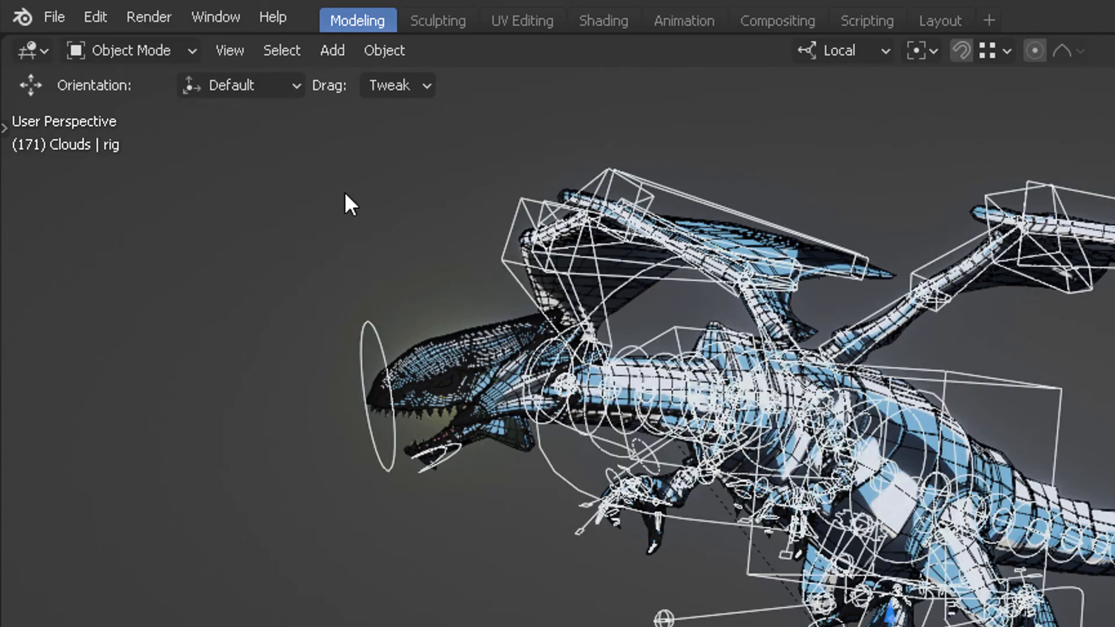
pyautogui.click(133, 50)
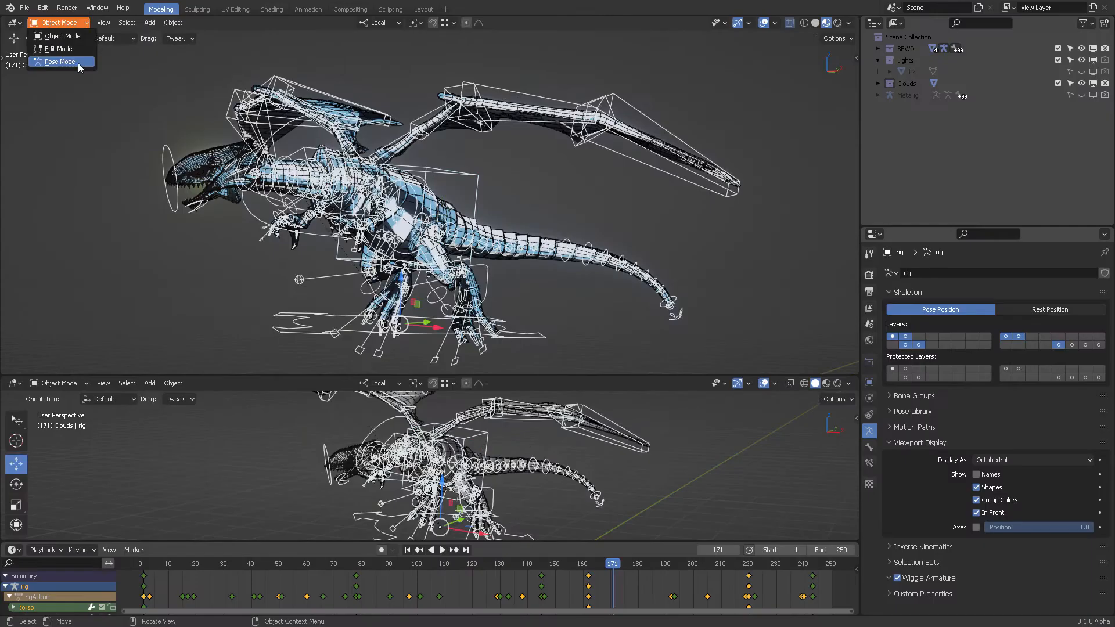
pyautogui.click(58, 62)
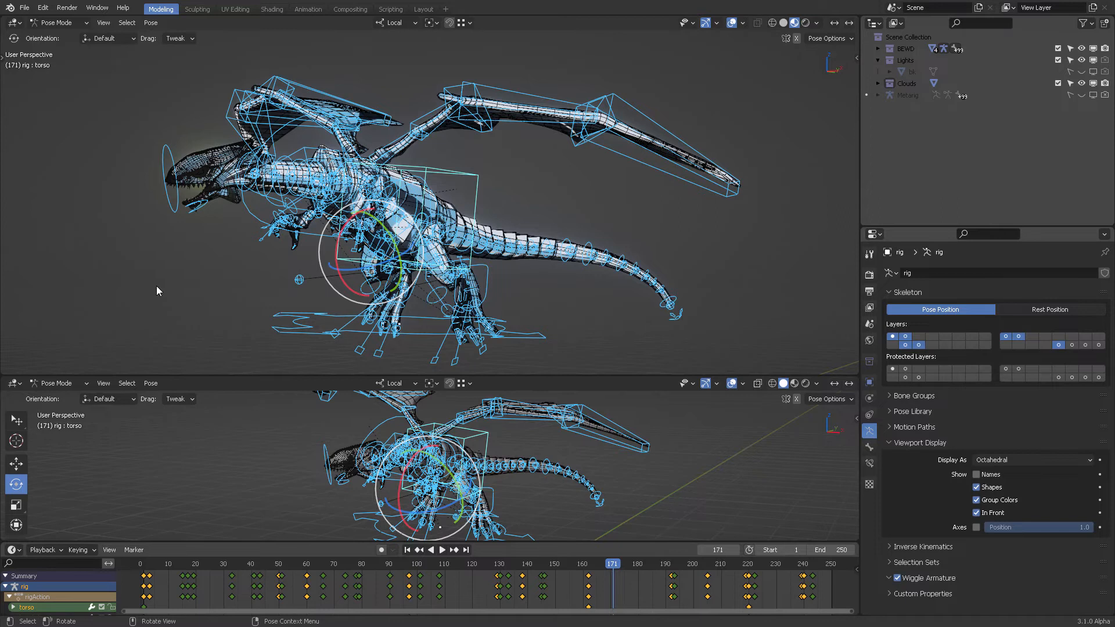
pyautogui.click(12, 383)
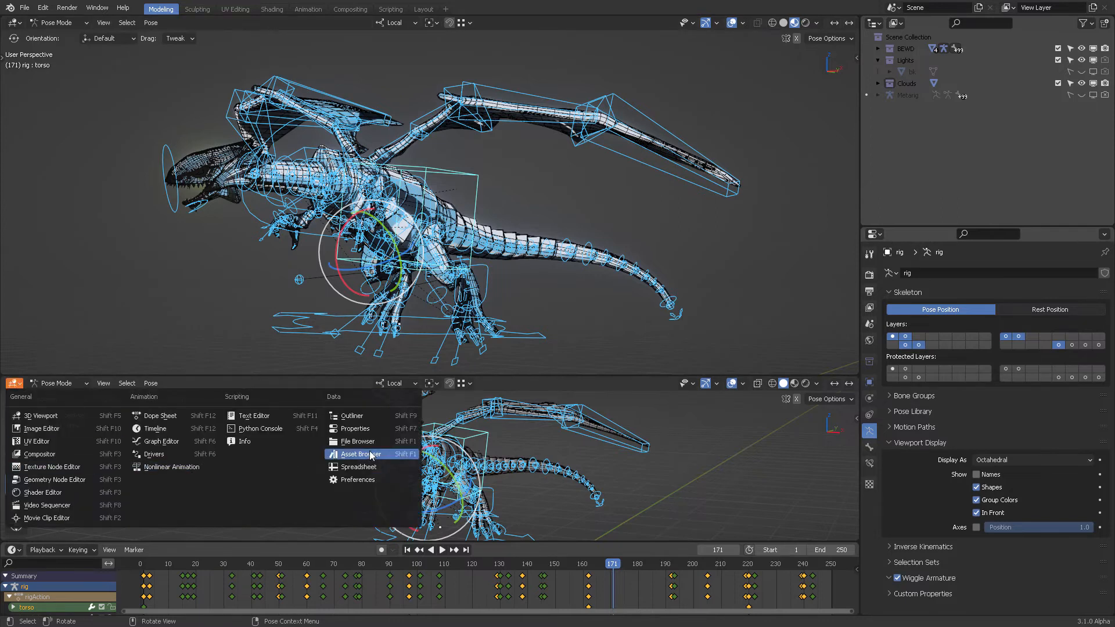
# Change the lower viewport's editor type to Asset Browser.
pyautogui.click(358, 454)
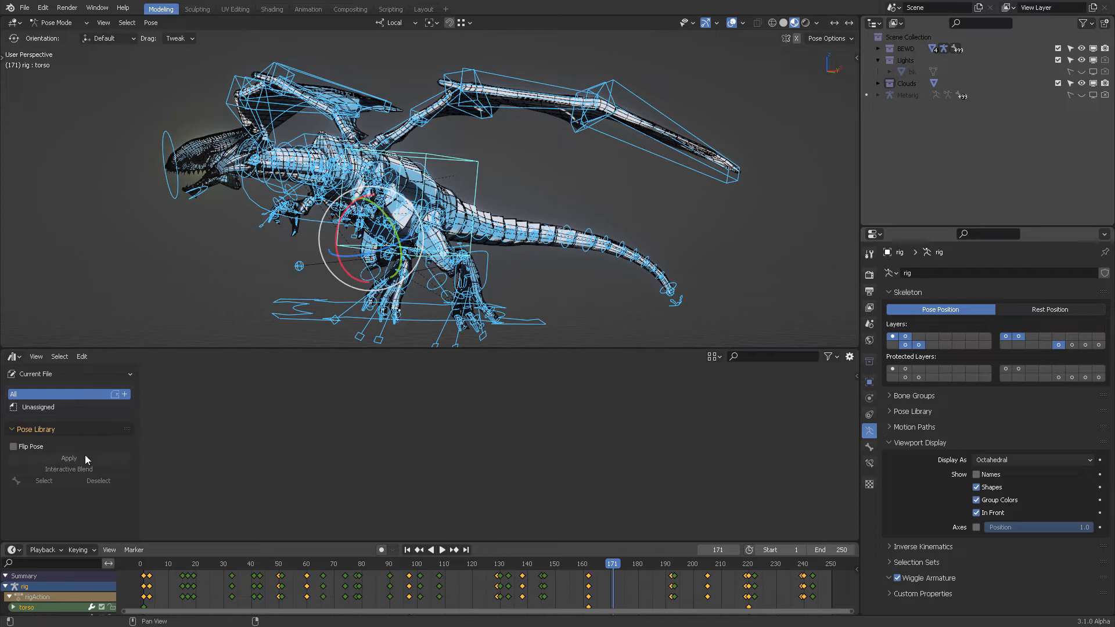
pyautogui.moveTo(195, 332)
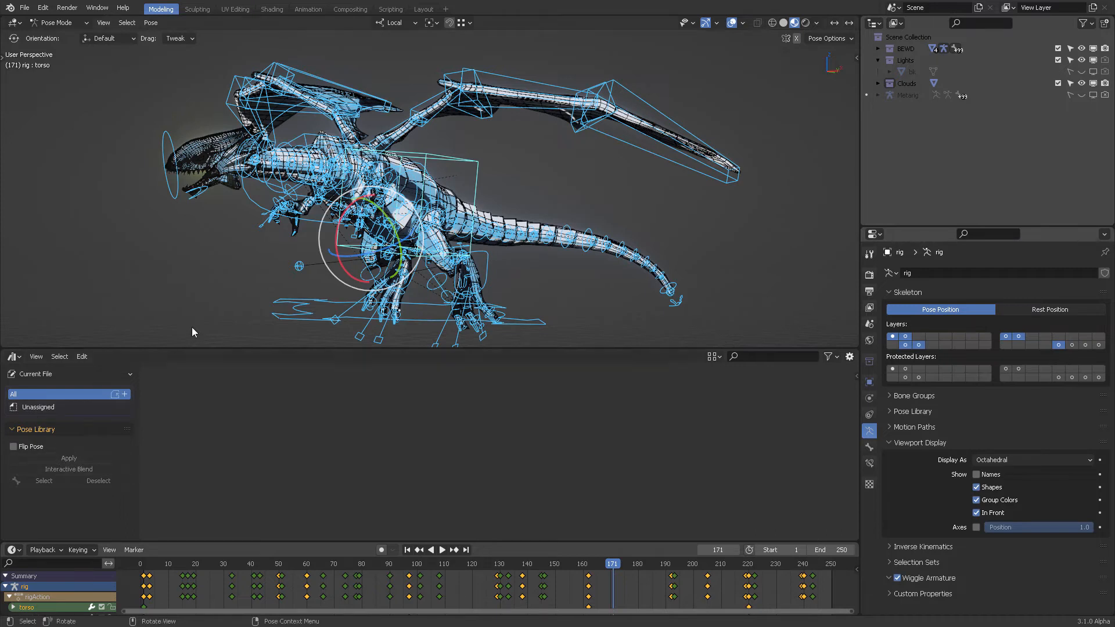
pyautogui.click(10, 357)
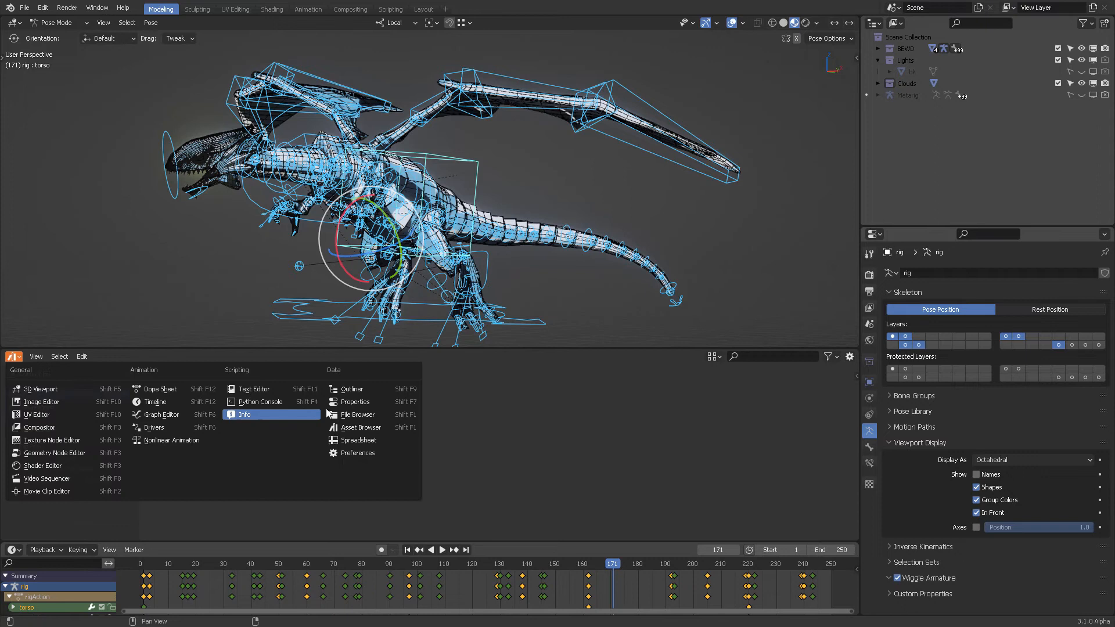
pyautogui.moveTo(363, 427)
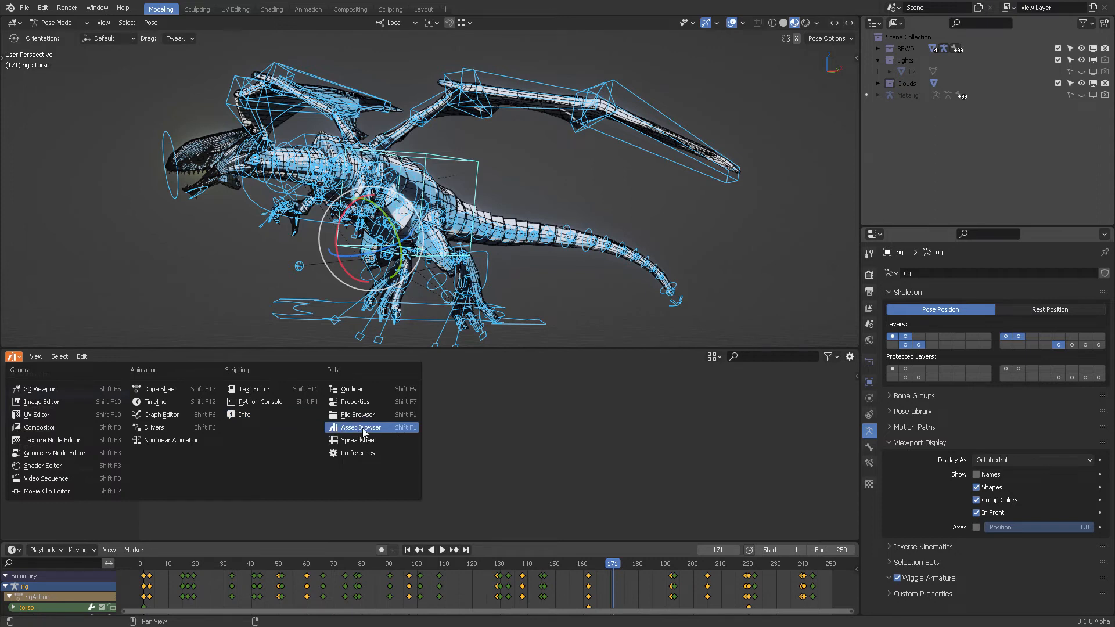
pyautogui.click(361, 427)
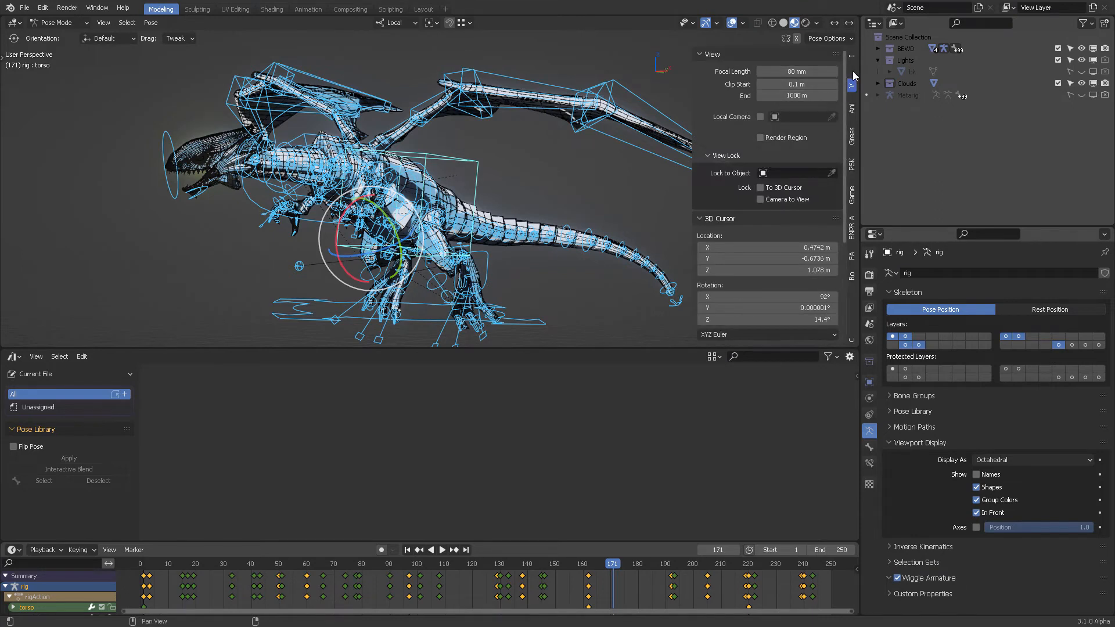
# Show the Pose Library tab in the 3D view sidebar.
pyautogui.click(852, 107)
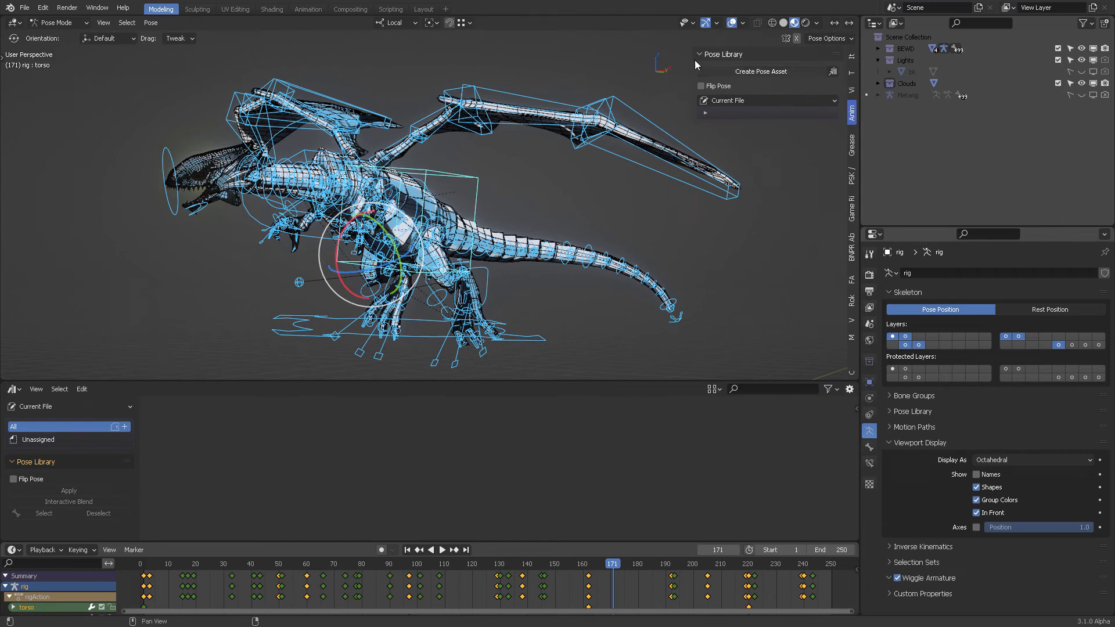
pyautogui.moveTo(757, 76)
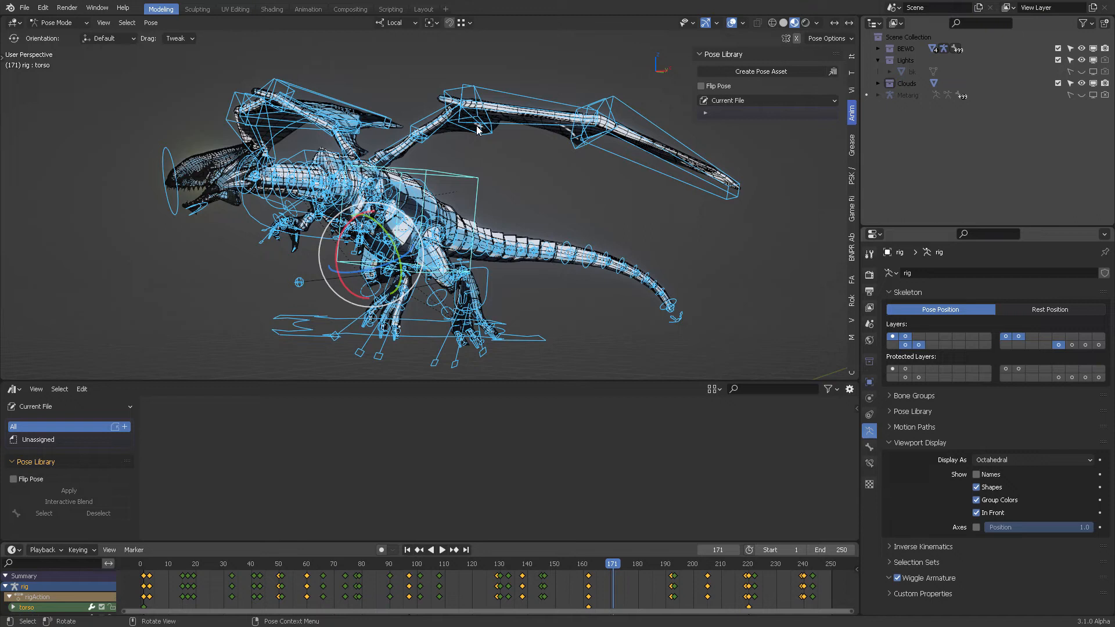
pyautogui.moveTo(295, 122)
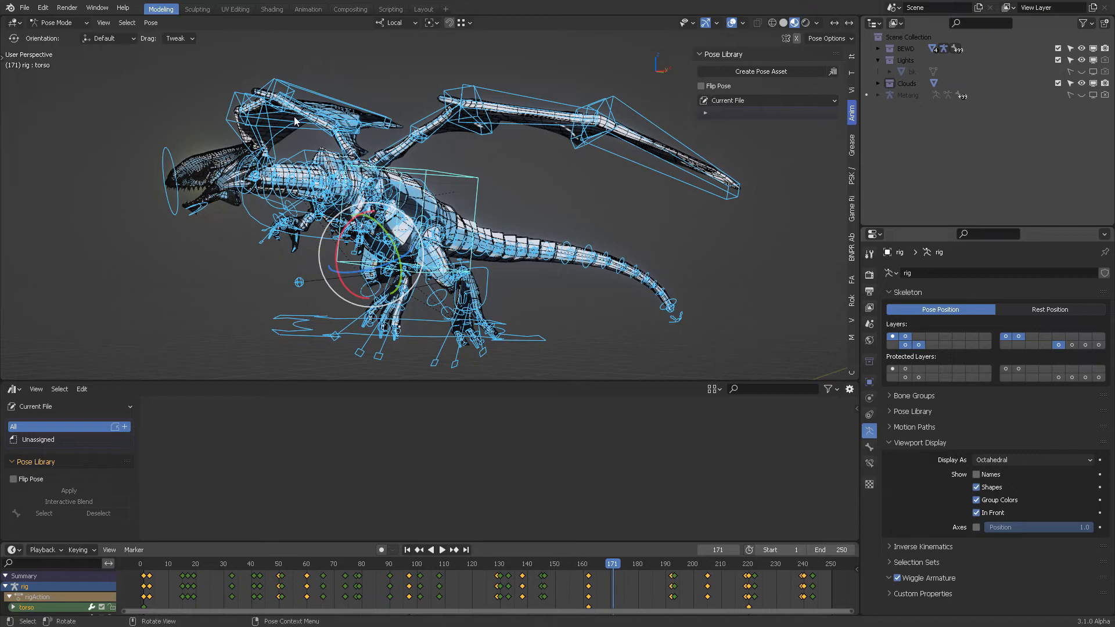
pyautogui.moveTo(61, 59)
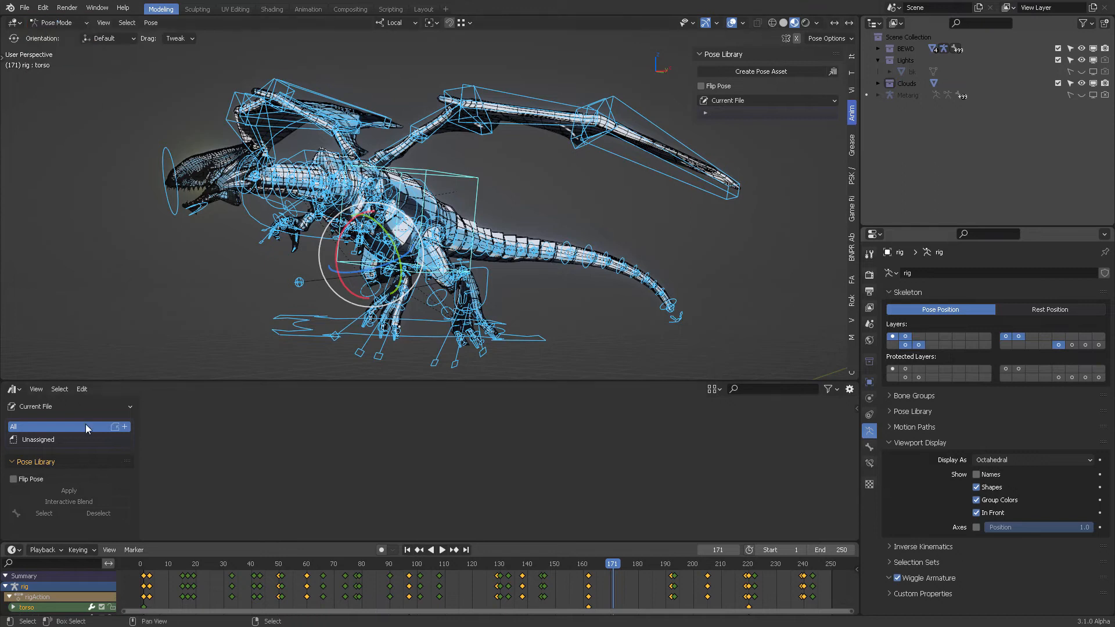
# Create a pose asset from the dragon's pose, name it 'BEWD Agreesive', and list it in the Asset Browser.
pyautogui.click(10, 389)
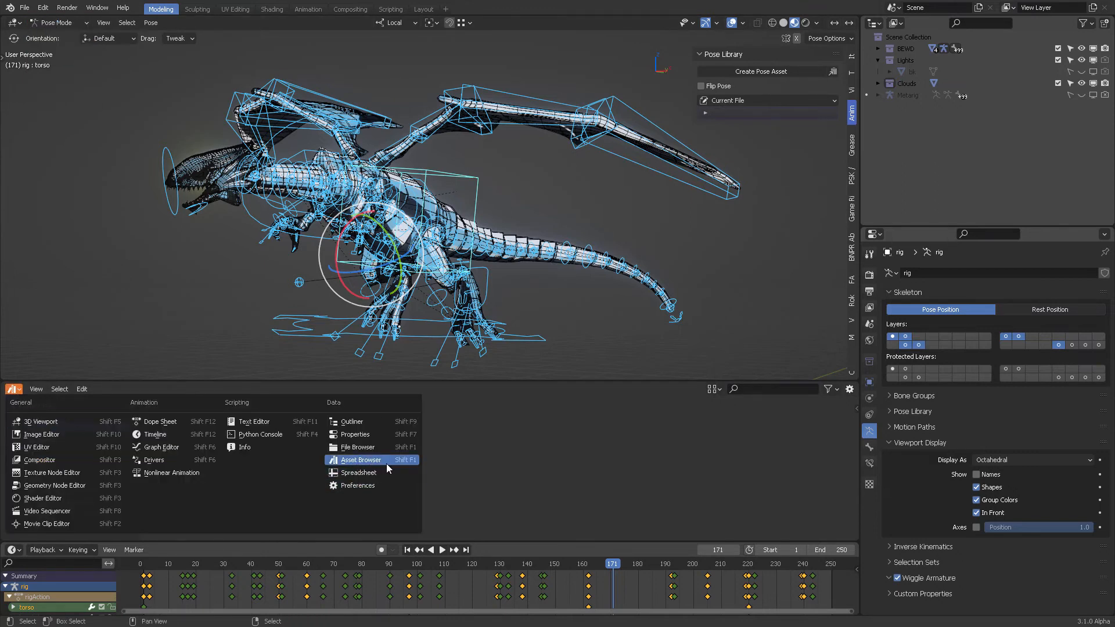
pyautogui.click(360, 460)
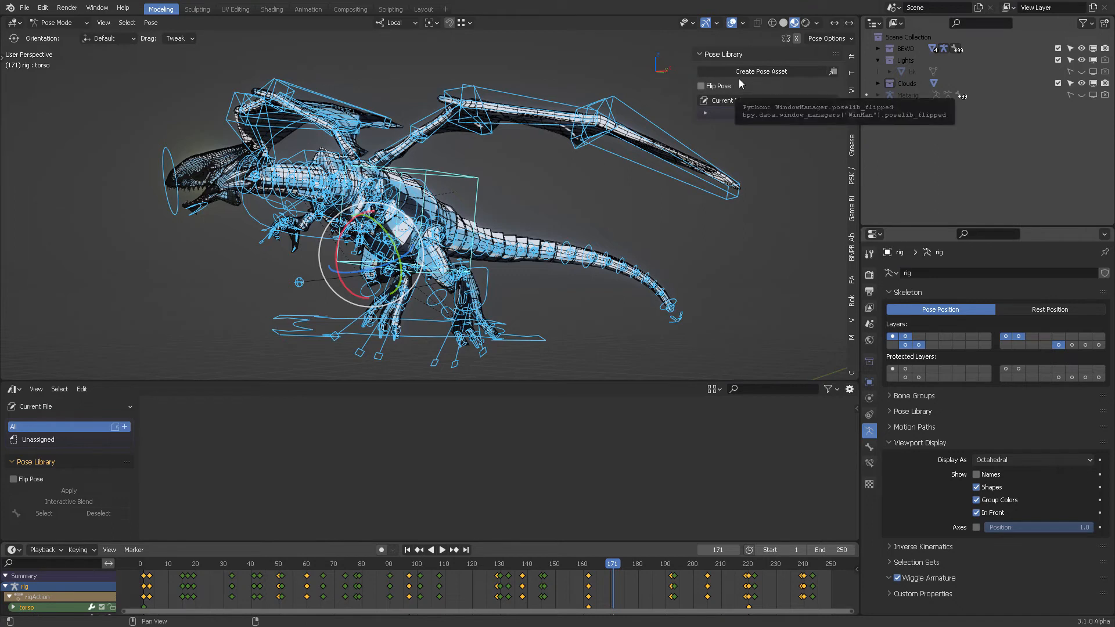
pyautogui.moveTo(718, 85)
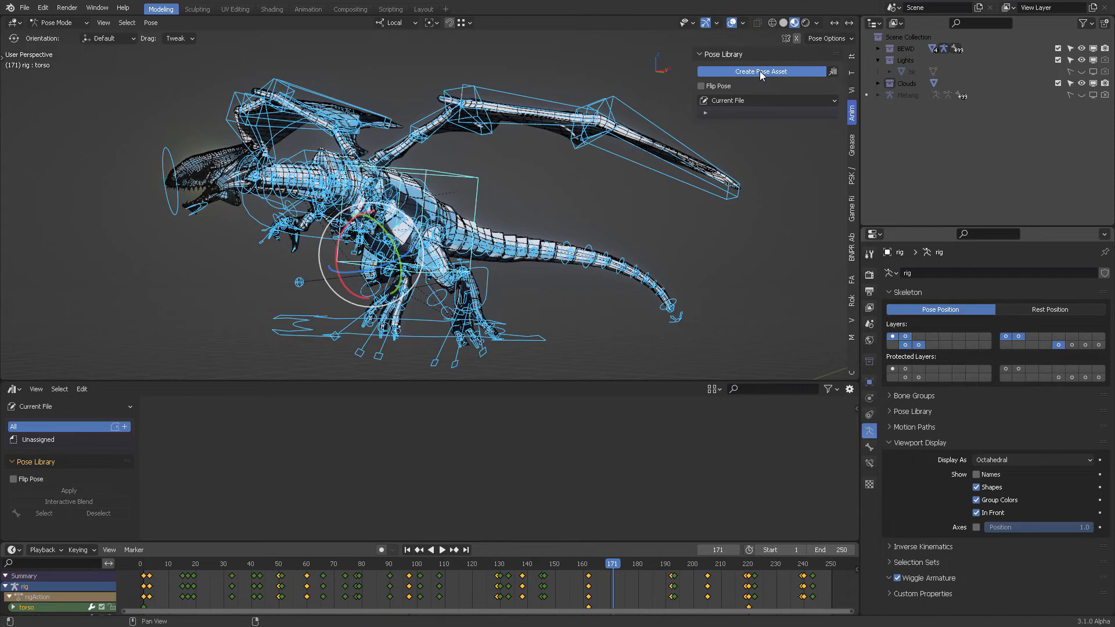
pyautogui.click(761, 72)
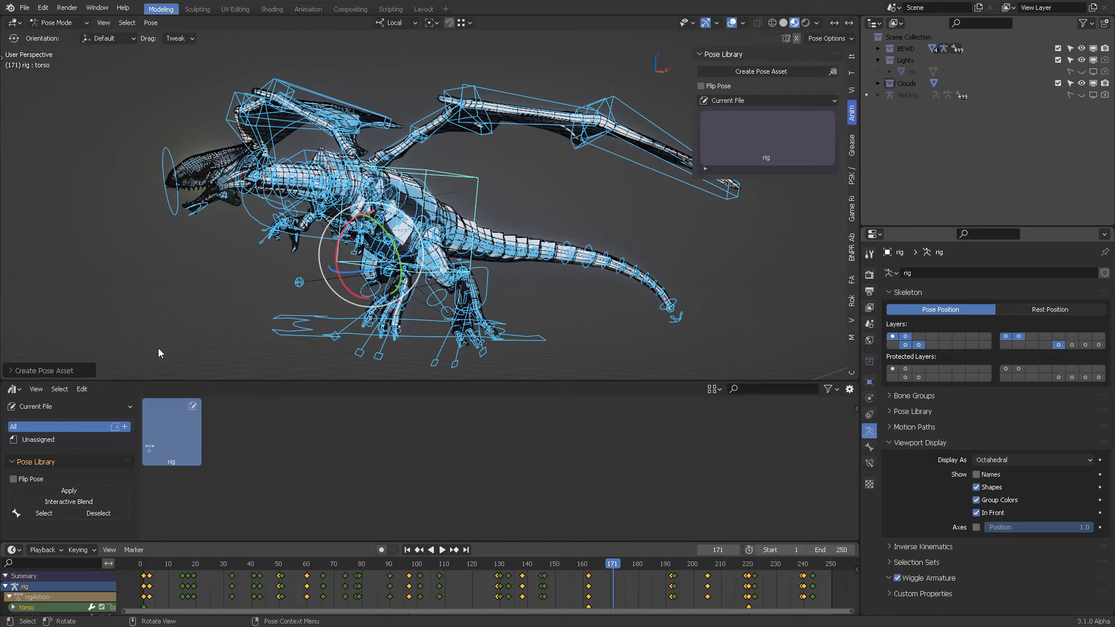
pyautogui.click(43, 370)
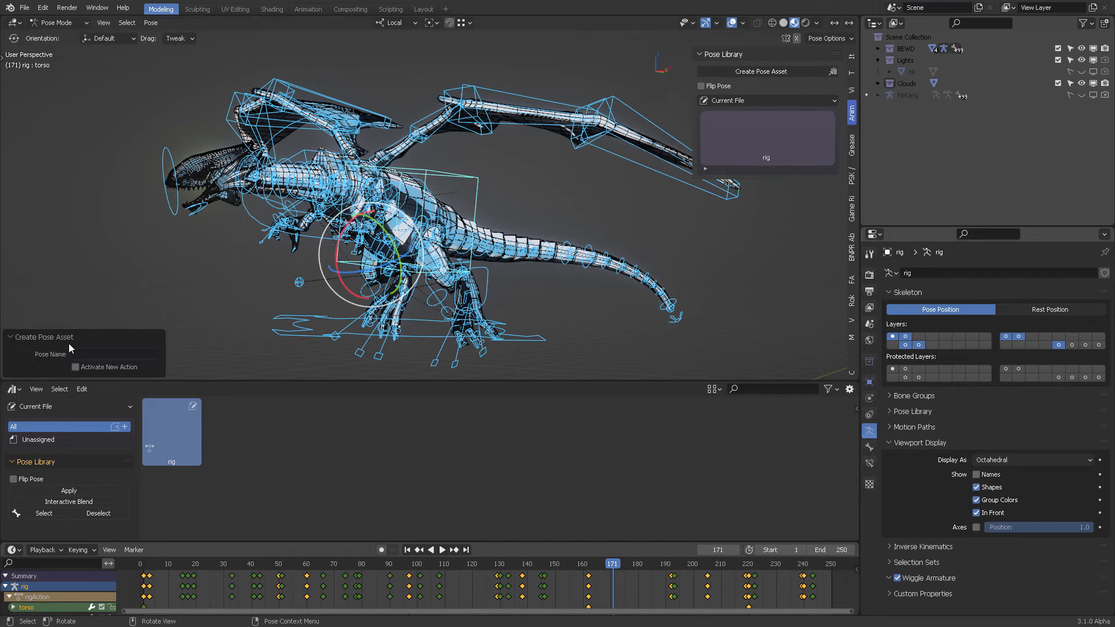
pyautogui.write('BEWD Agreesive')
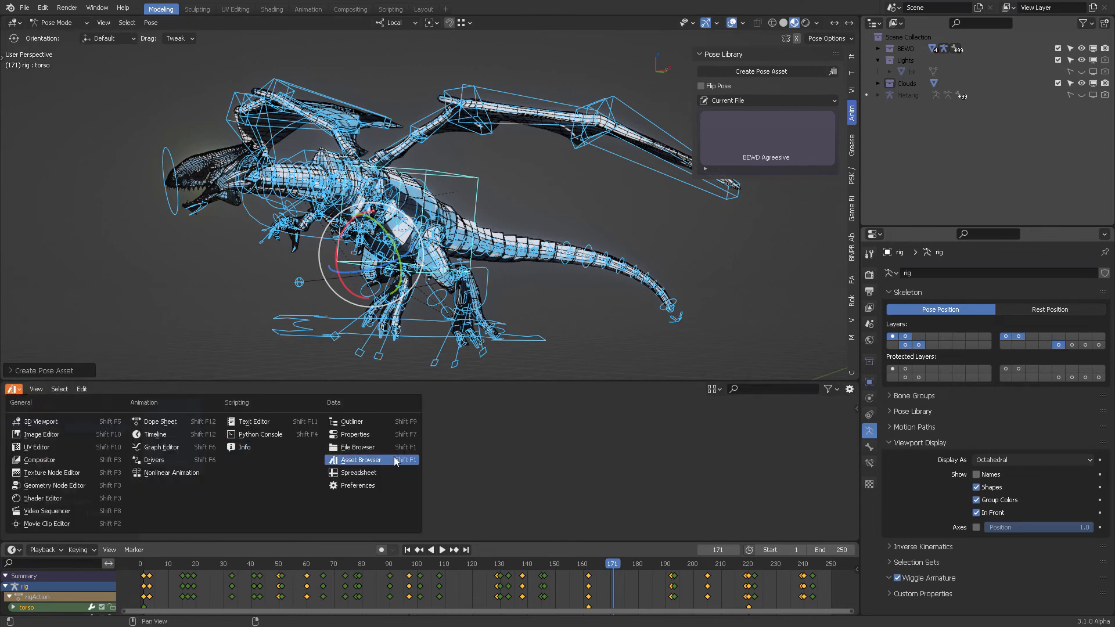
pyautogui.click(359, 460)
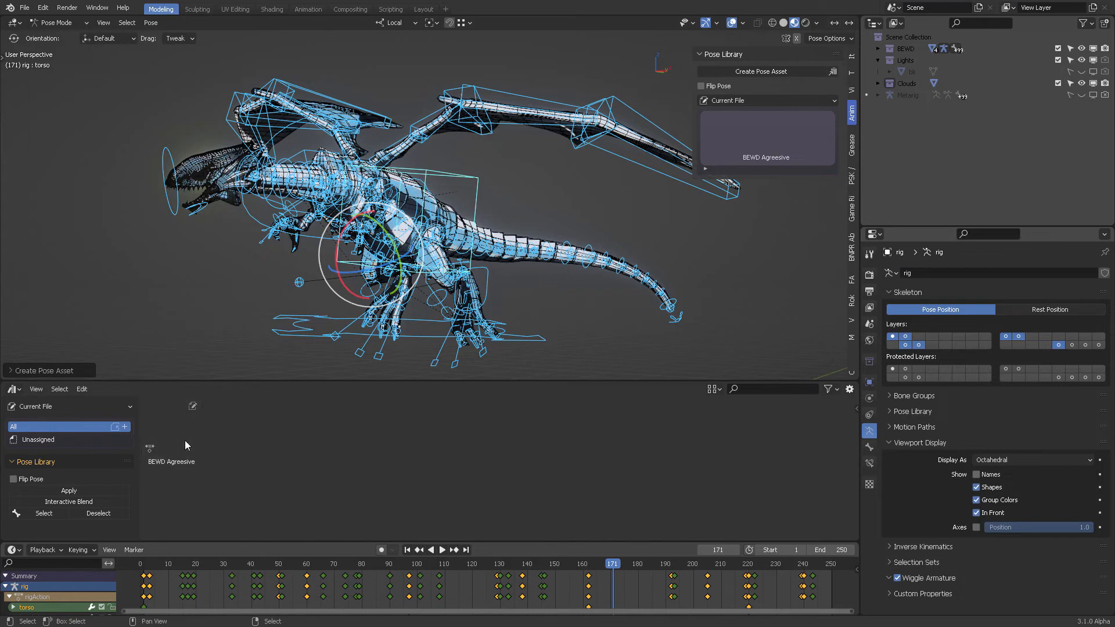
pyautogui.moveTo(625, 330)
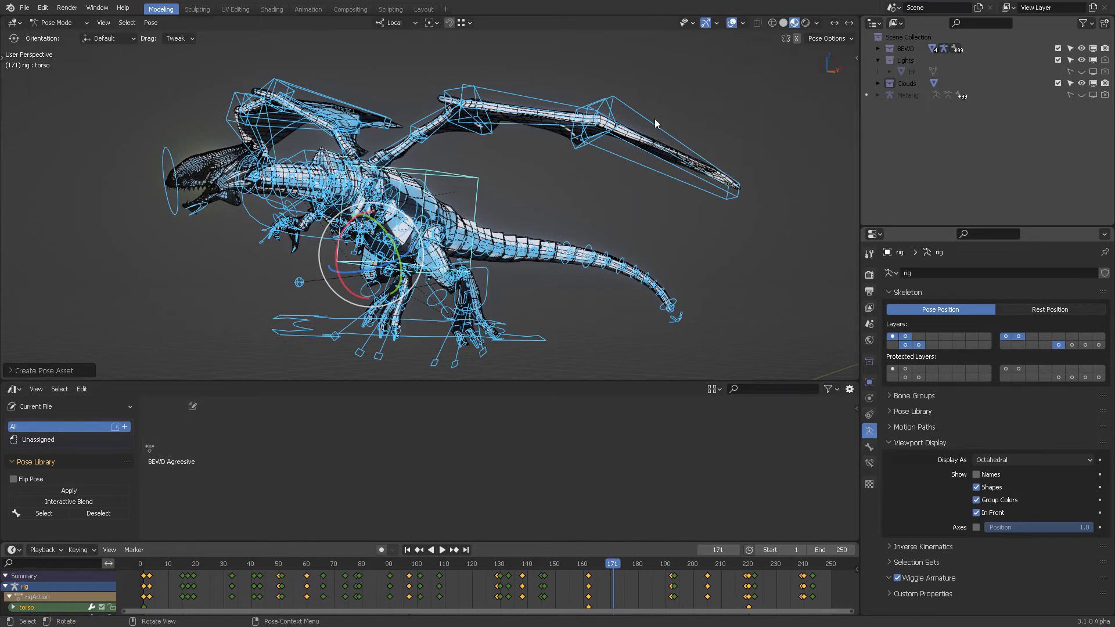
pyautogui.moveTo(236, 70)
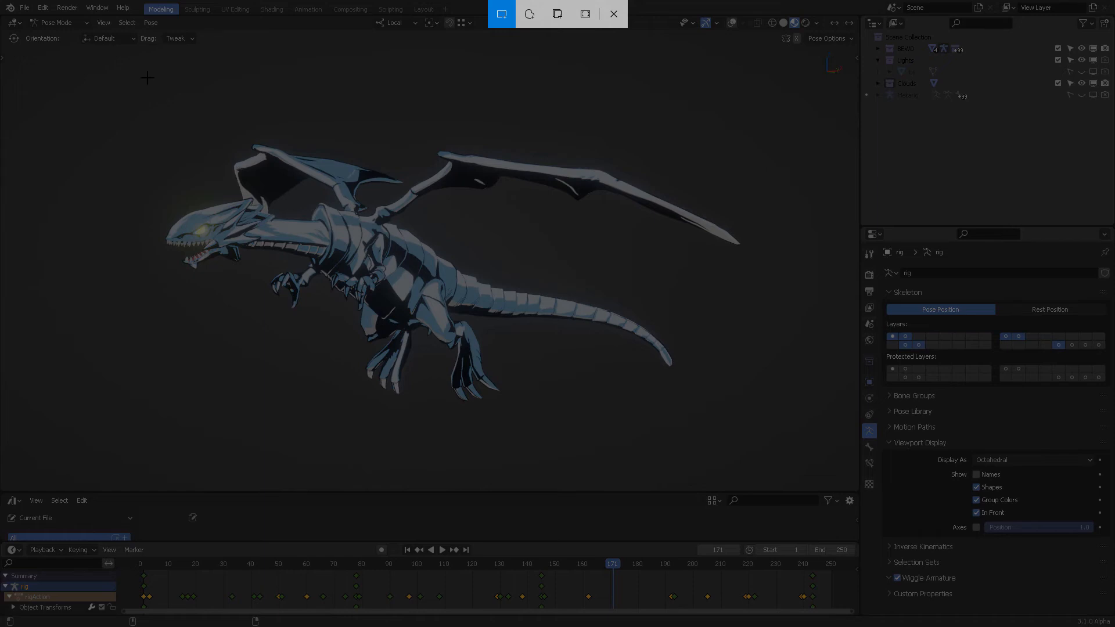
# Snip the dragon region, open it in Snip & Sketch, and save it as PNG on the Desktop.
pyautogui.moveTo(148, 76); pyautogui.dragTo(604, 484)
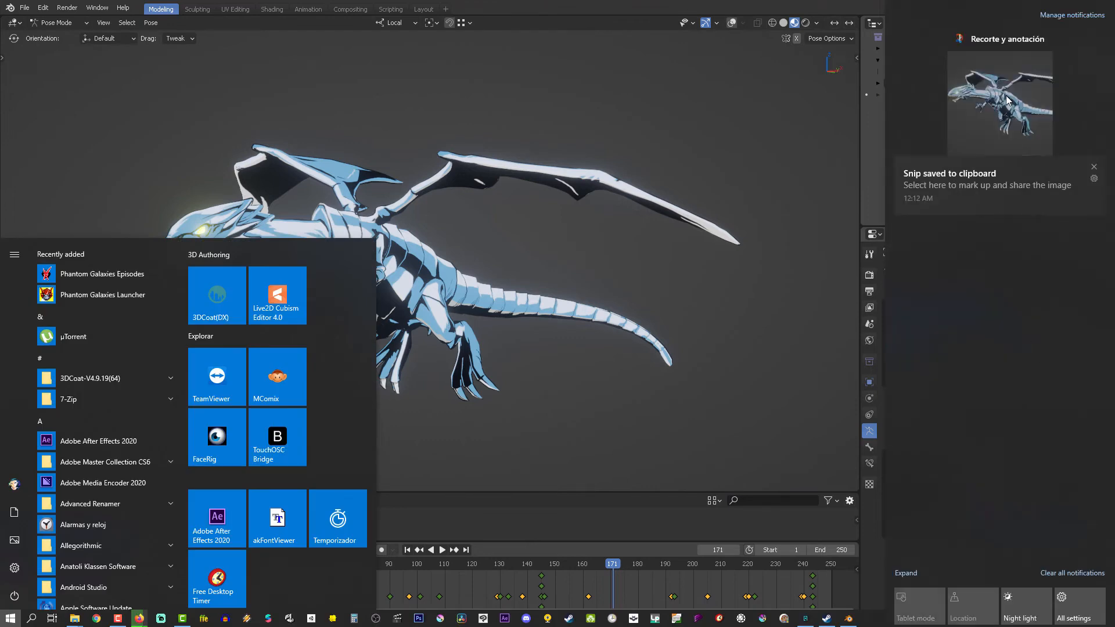
pyautogui.click(1007, 102)
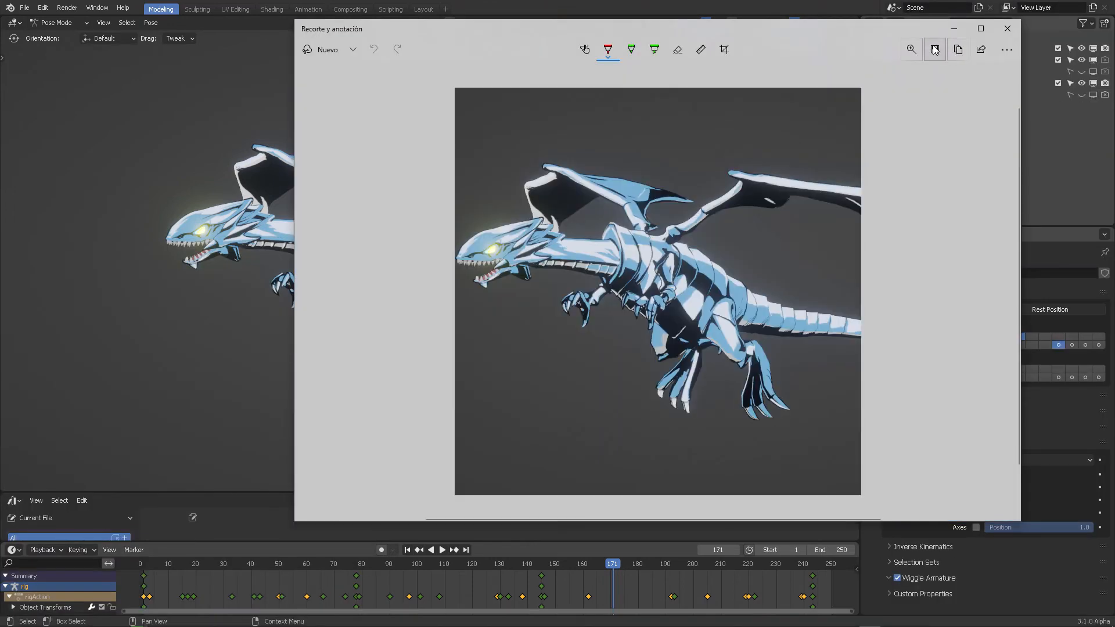
pyautogui.click(934, 49)
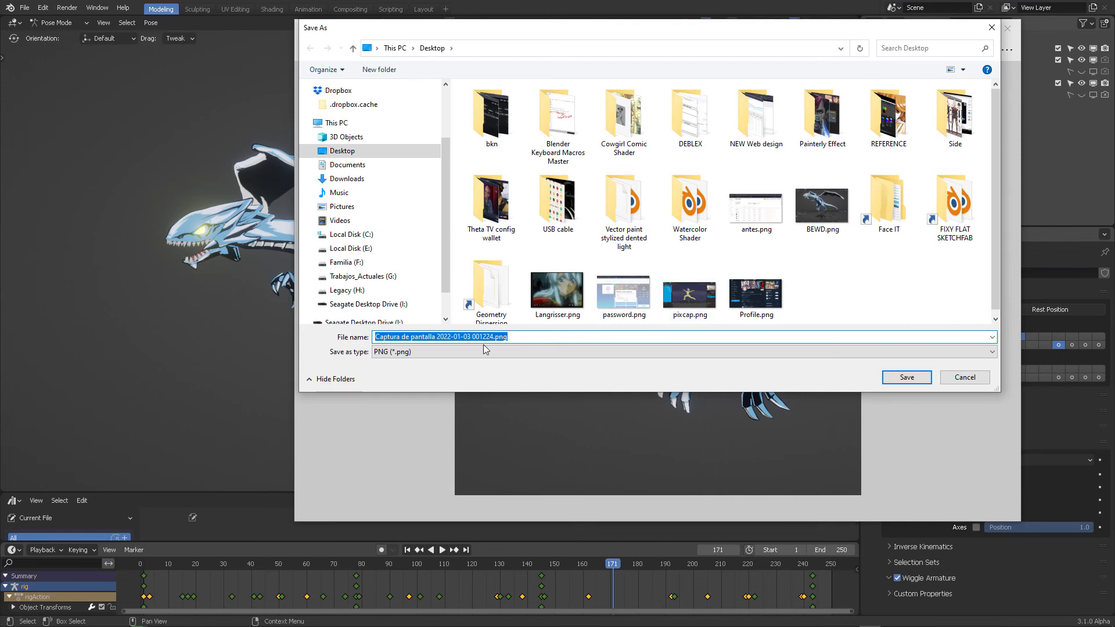
pyautogui.click(822, 205)
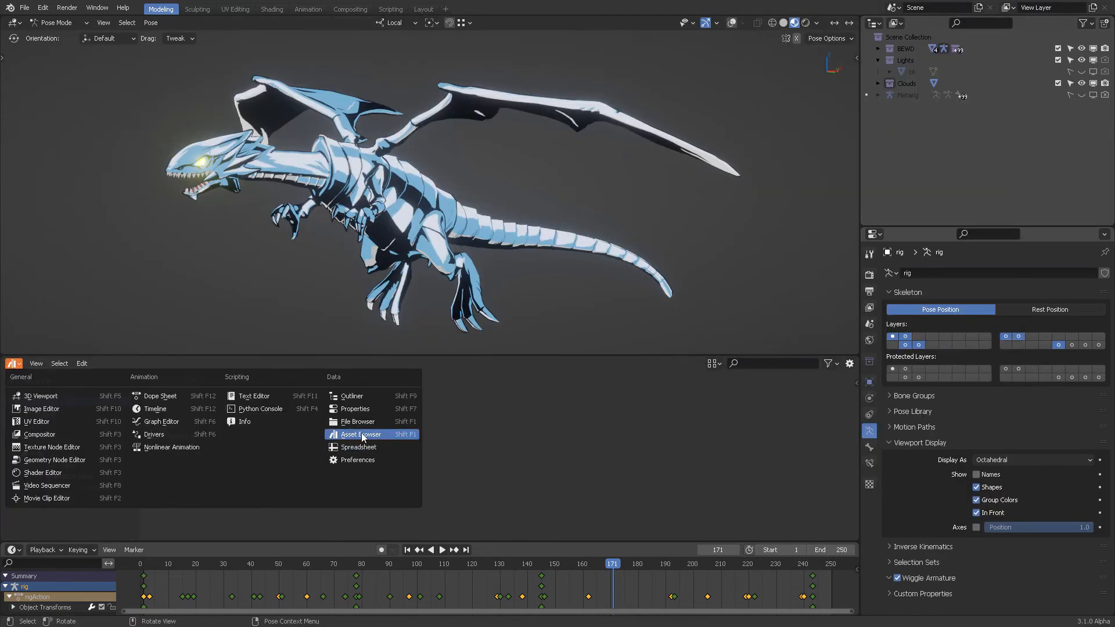
# Select the BEWD Agreesive asset in the Asset Browser and collapse the other detail sections.
pyautogui.click(361, 434)
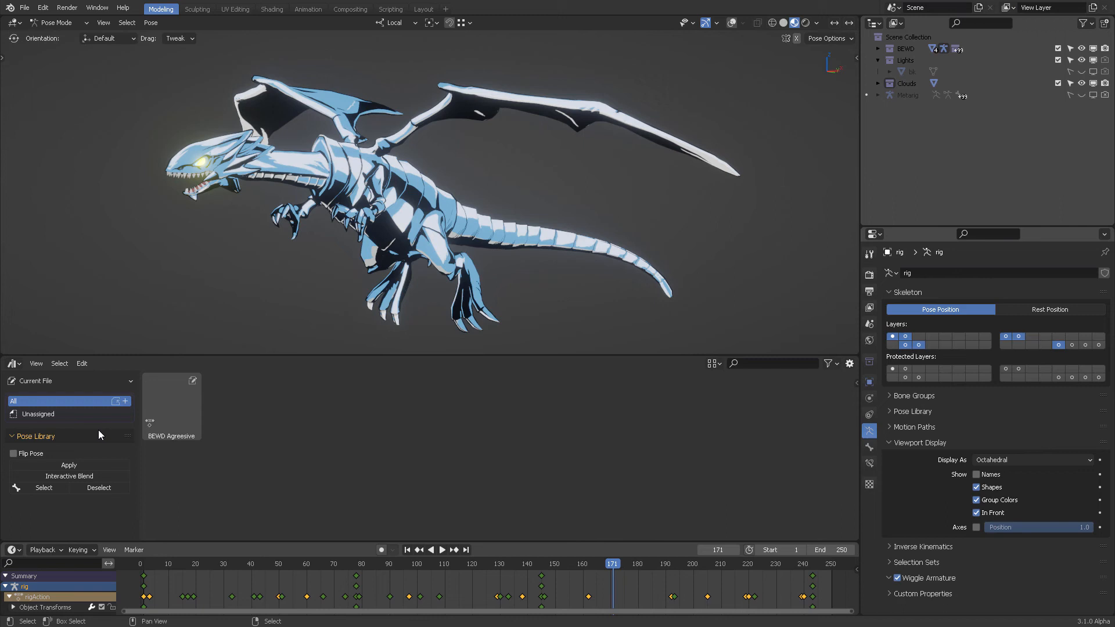
pyautogui.click(171, 403)
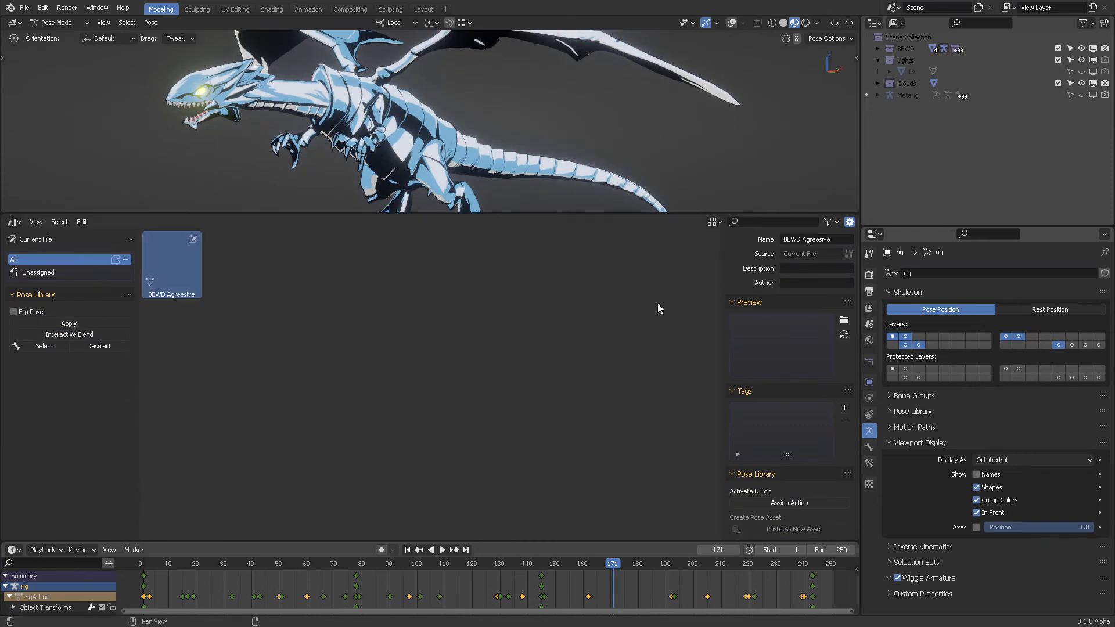
pyautogui.moveTo(738, 309)
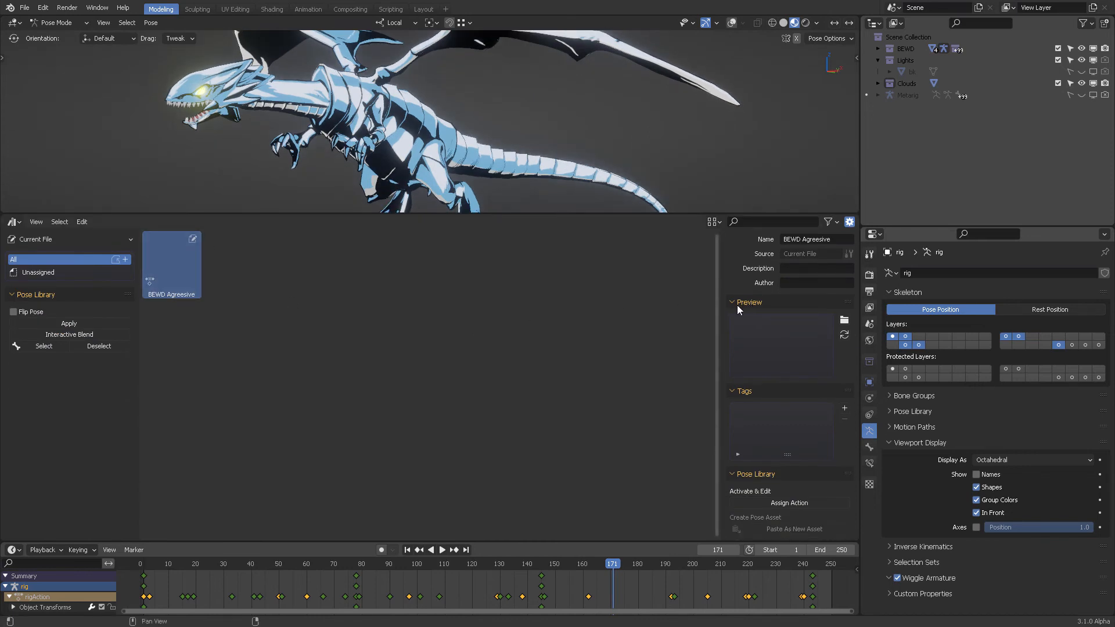
pyautogui.click(733, 391)
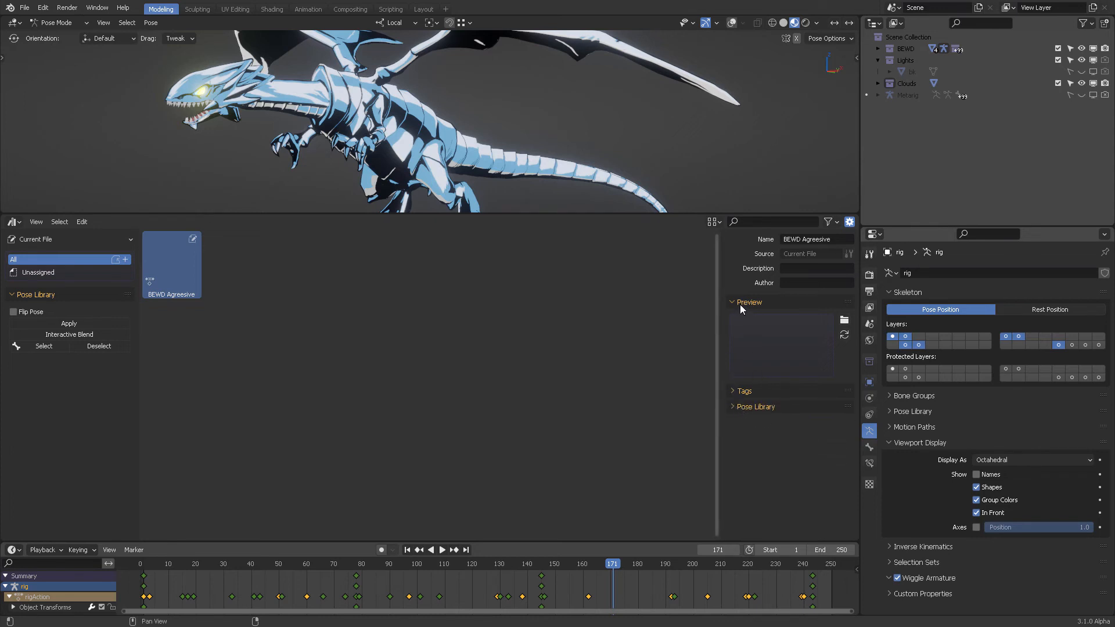
pyautogui.moveTo(844, 321)
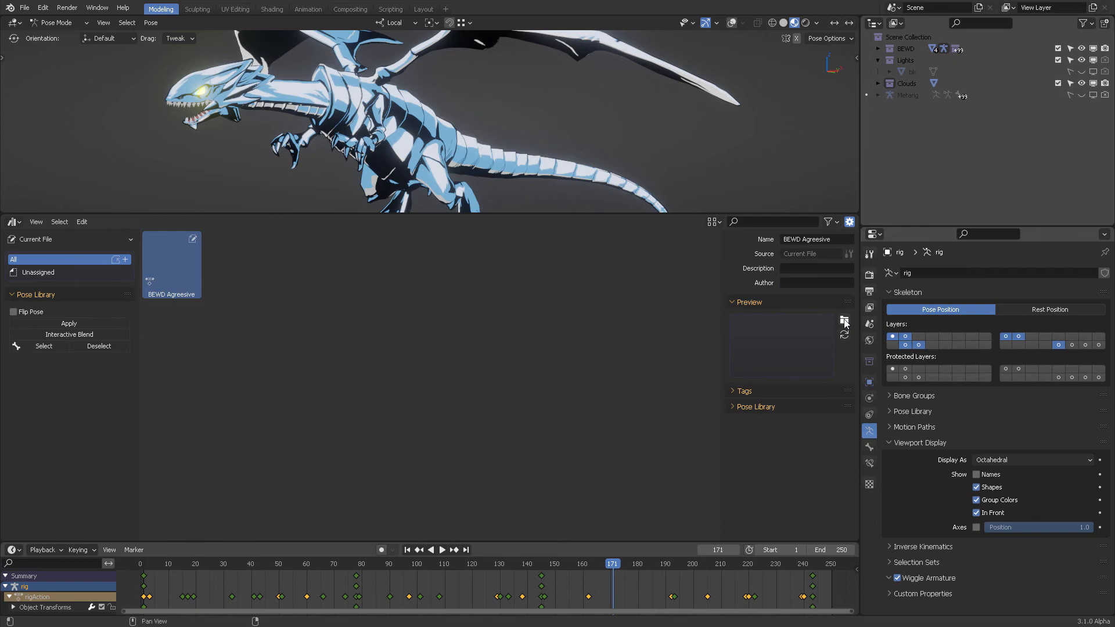
# Load the saved dragon snip as the asset's custom preview thumbnail.
pyautogui.click(844, 320)
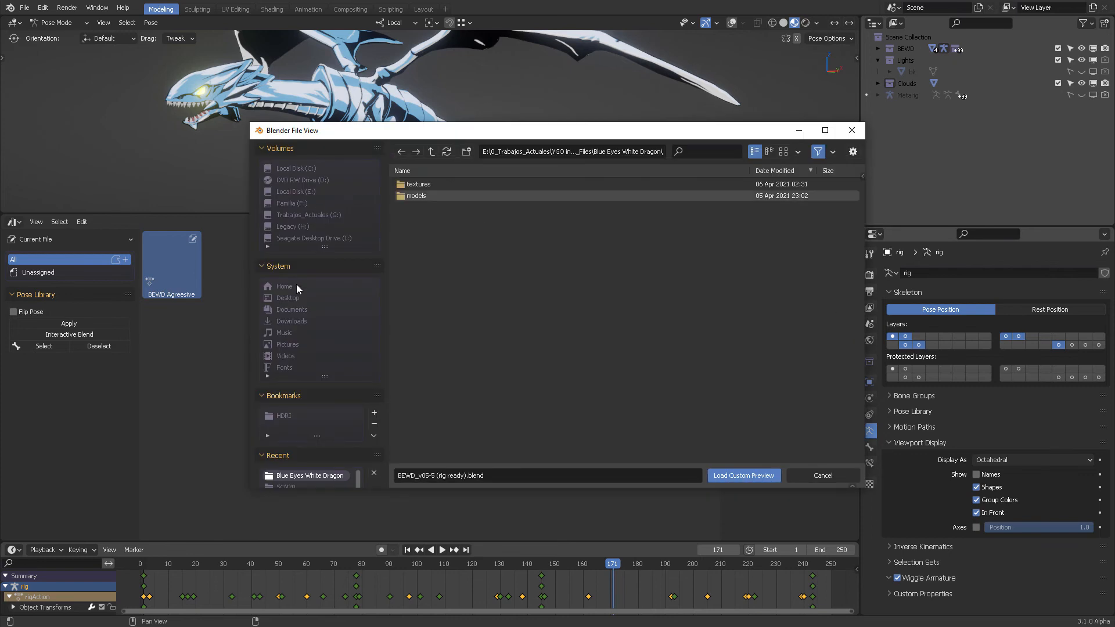
pyautogui.click(287, 298)
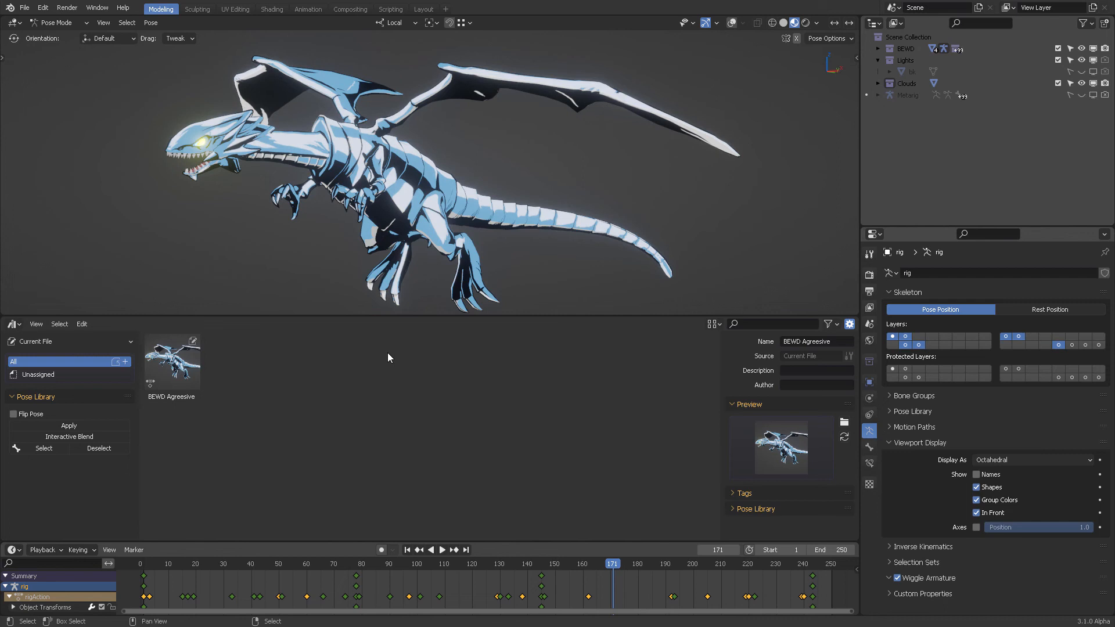
# Set description 'BEWD Agress' and author 'Pierre Schiller', then expand the Pose Library options.
pyautogui.click(816, 370)
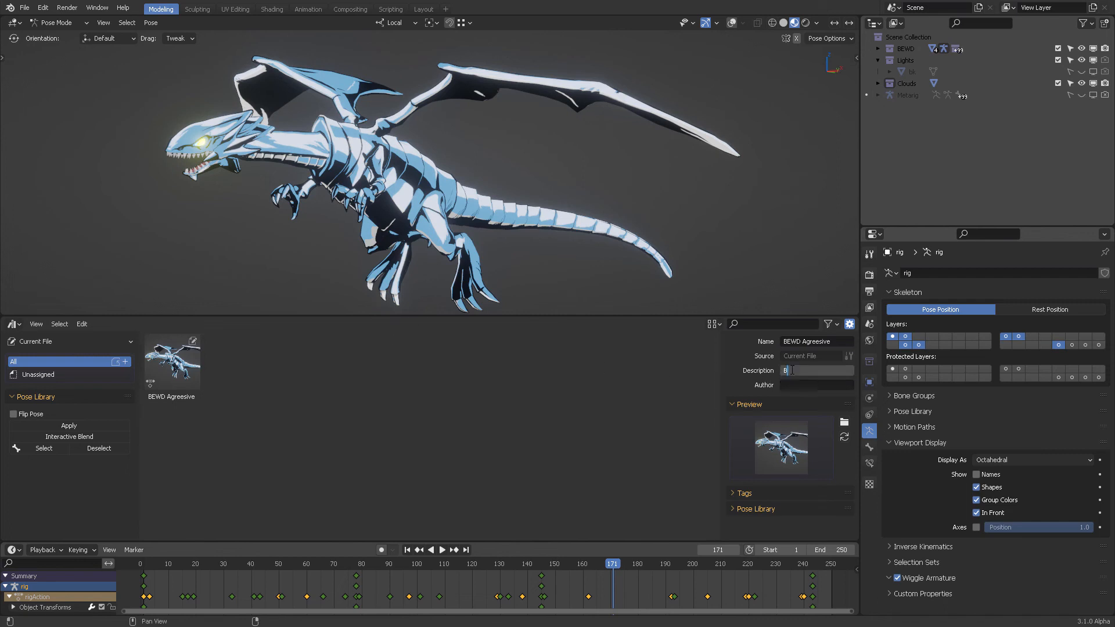
pyautogui.write('BEWD Agressive')
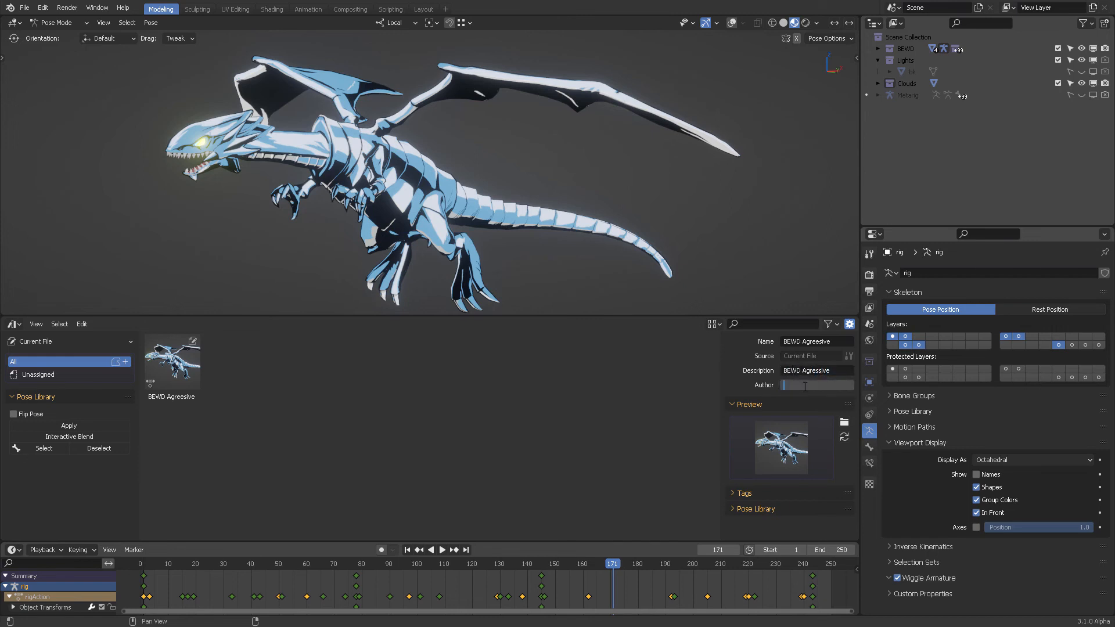
pyautogui.write('Pierre Schiller')
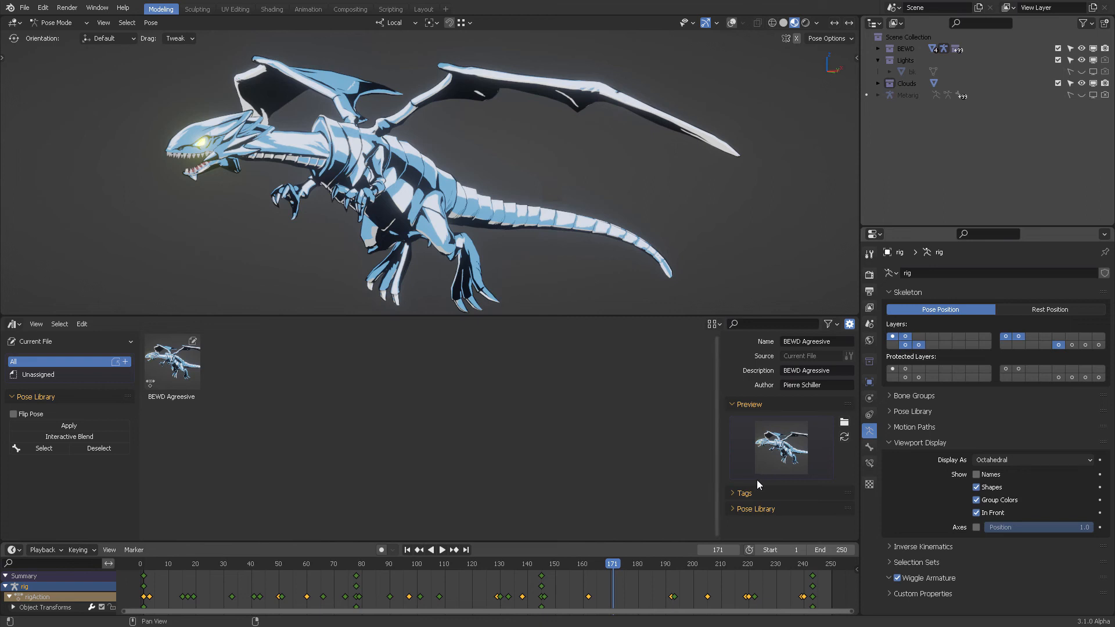
pyautogui.click(744, 404)
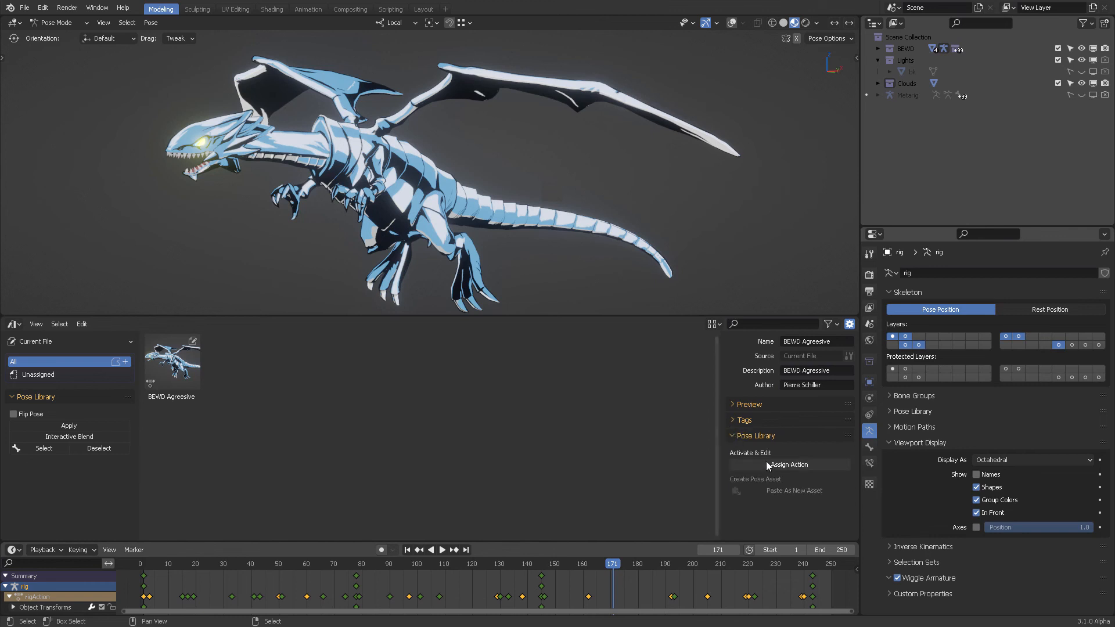
pyautogui.moveTo(467, 172)
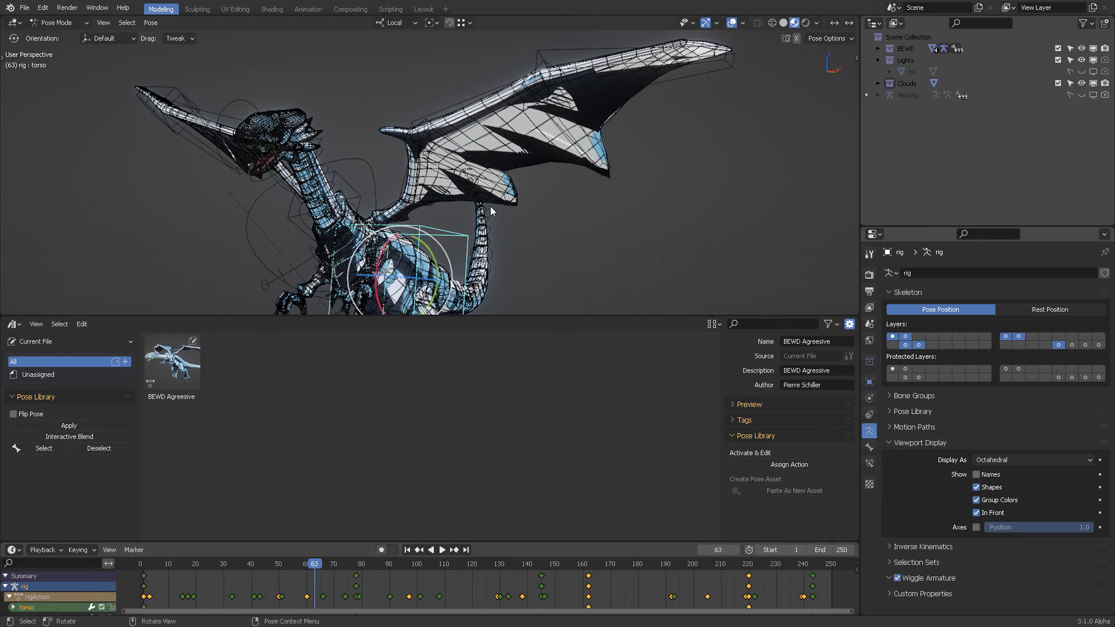
# Orbit the view around the dragon at frame 63.
pyautogui.moveTo(490, 212); pyautogui.dragTo(541, 200)
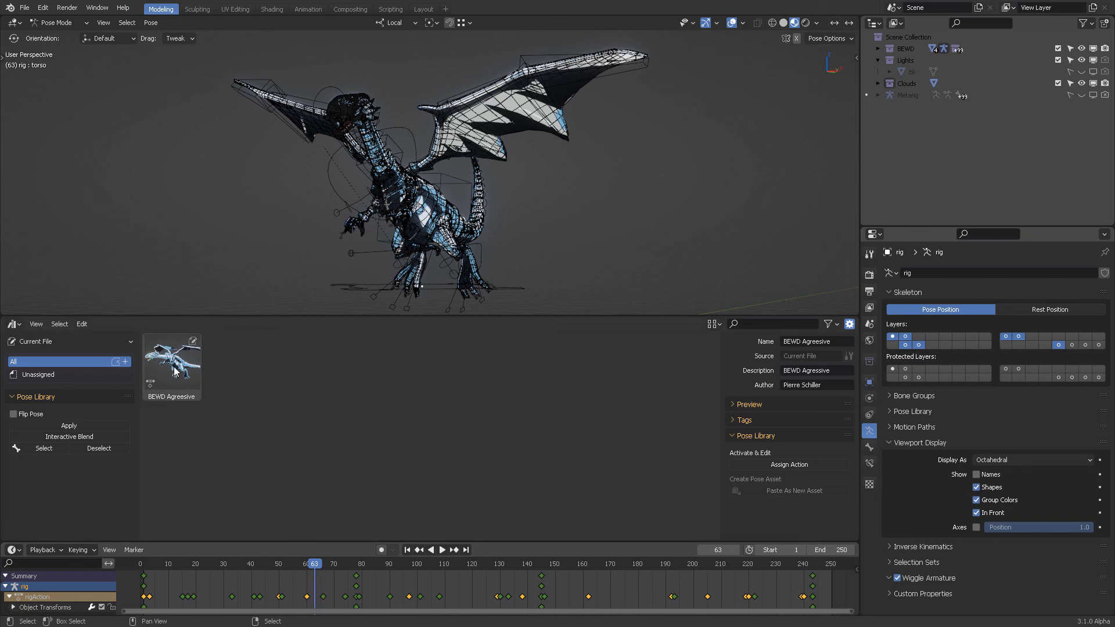
# Apply the BEWD Agreesive pose asset to the rig and orbit to inspect the result.
pyautogui.rightClick(174, 369)
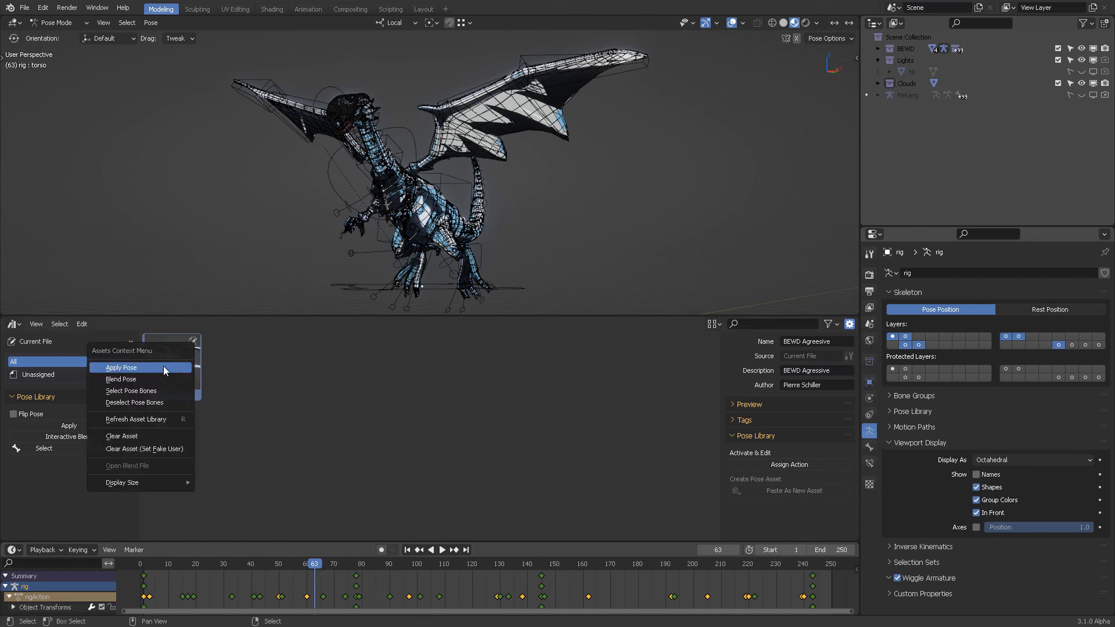
pyautogui.moveTo(147, 370)
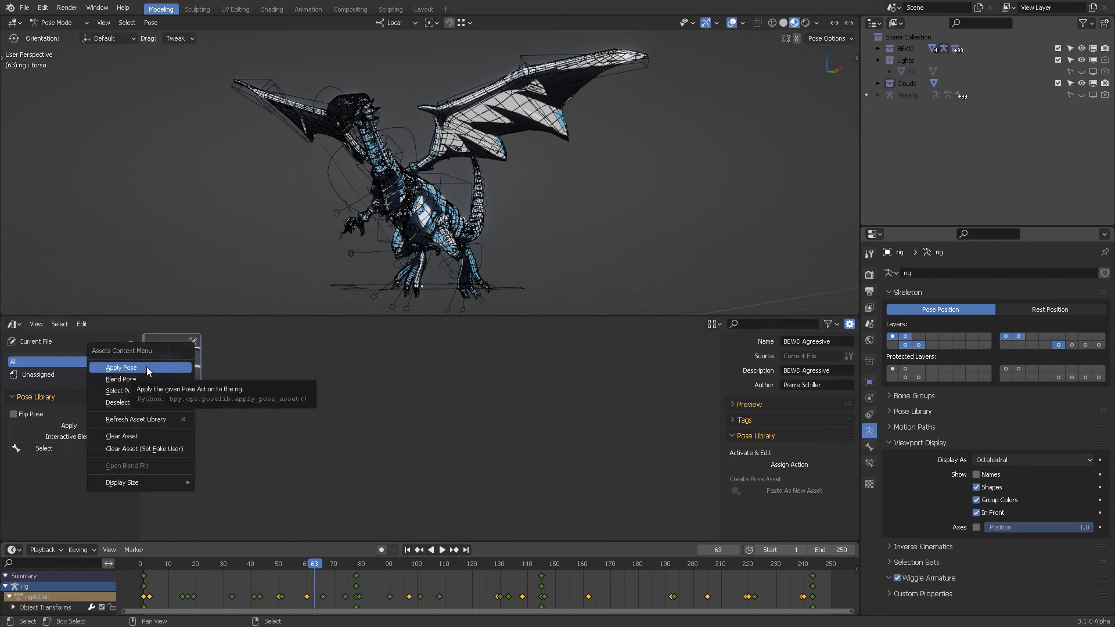
pyautogui.click(121, 367)
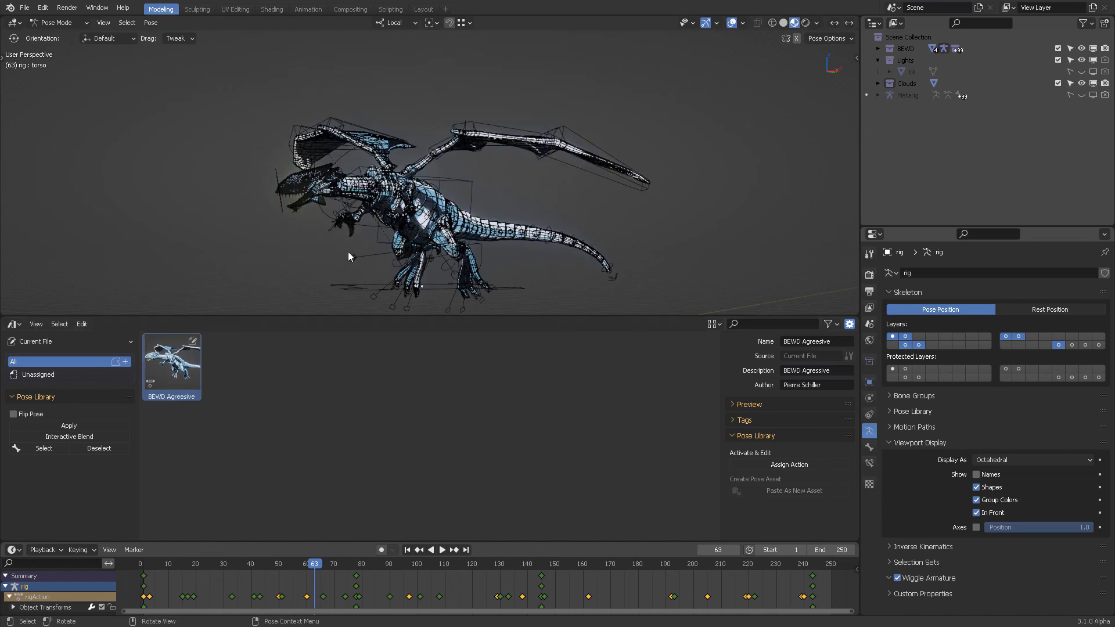
pyautogui.moveTo(465, 220)
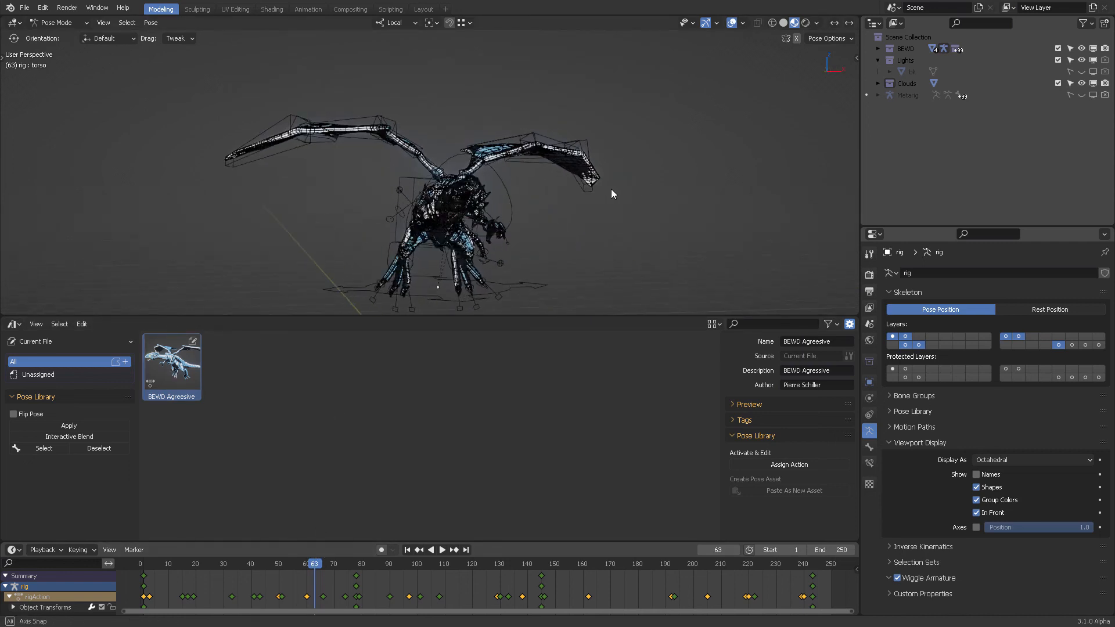
pyautogui.moveTo(614, 194); pyautogui.dragTo(544, 187)
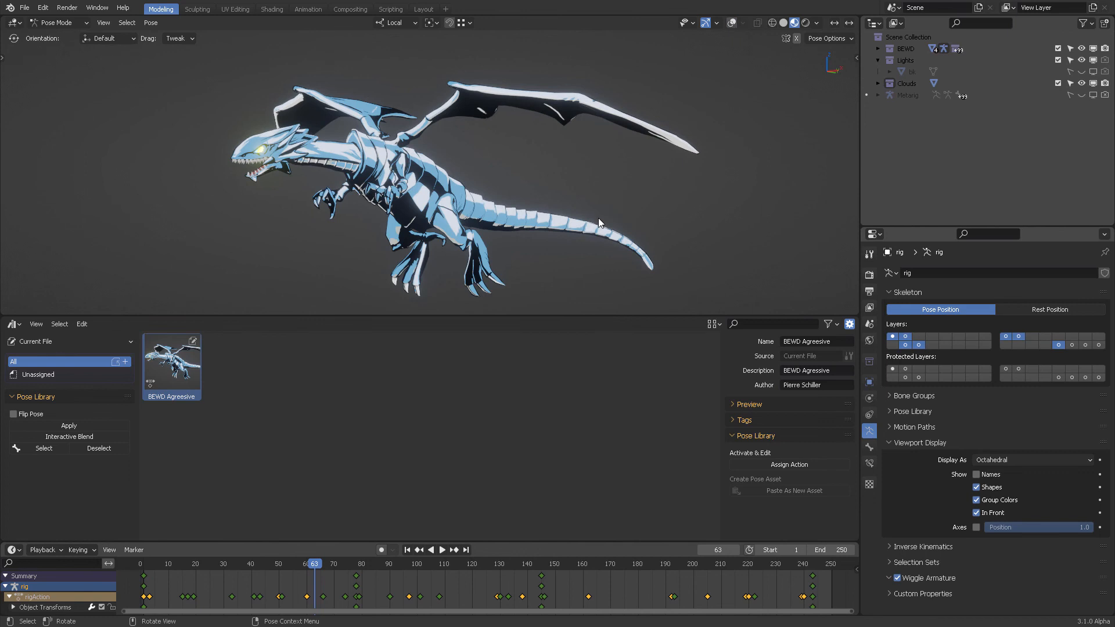
pyautogui.moveTo(565, 430)
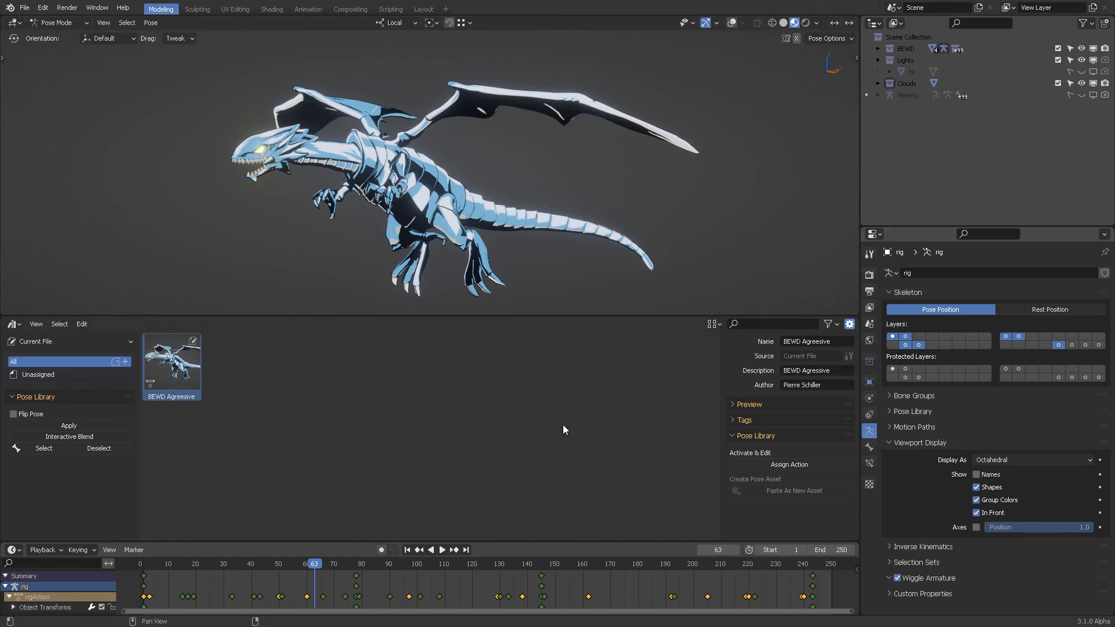